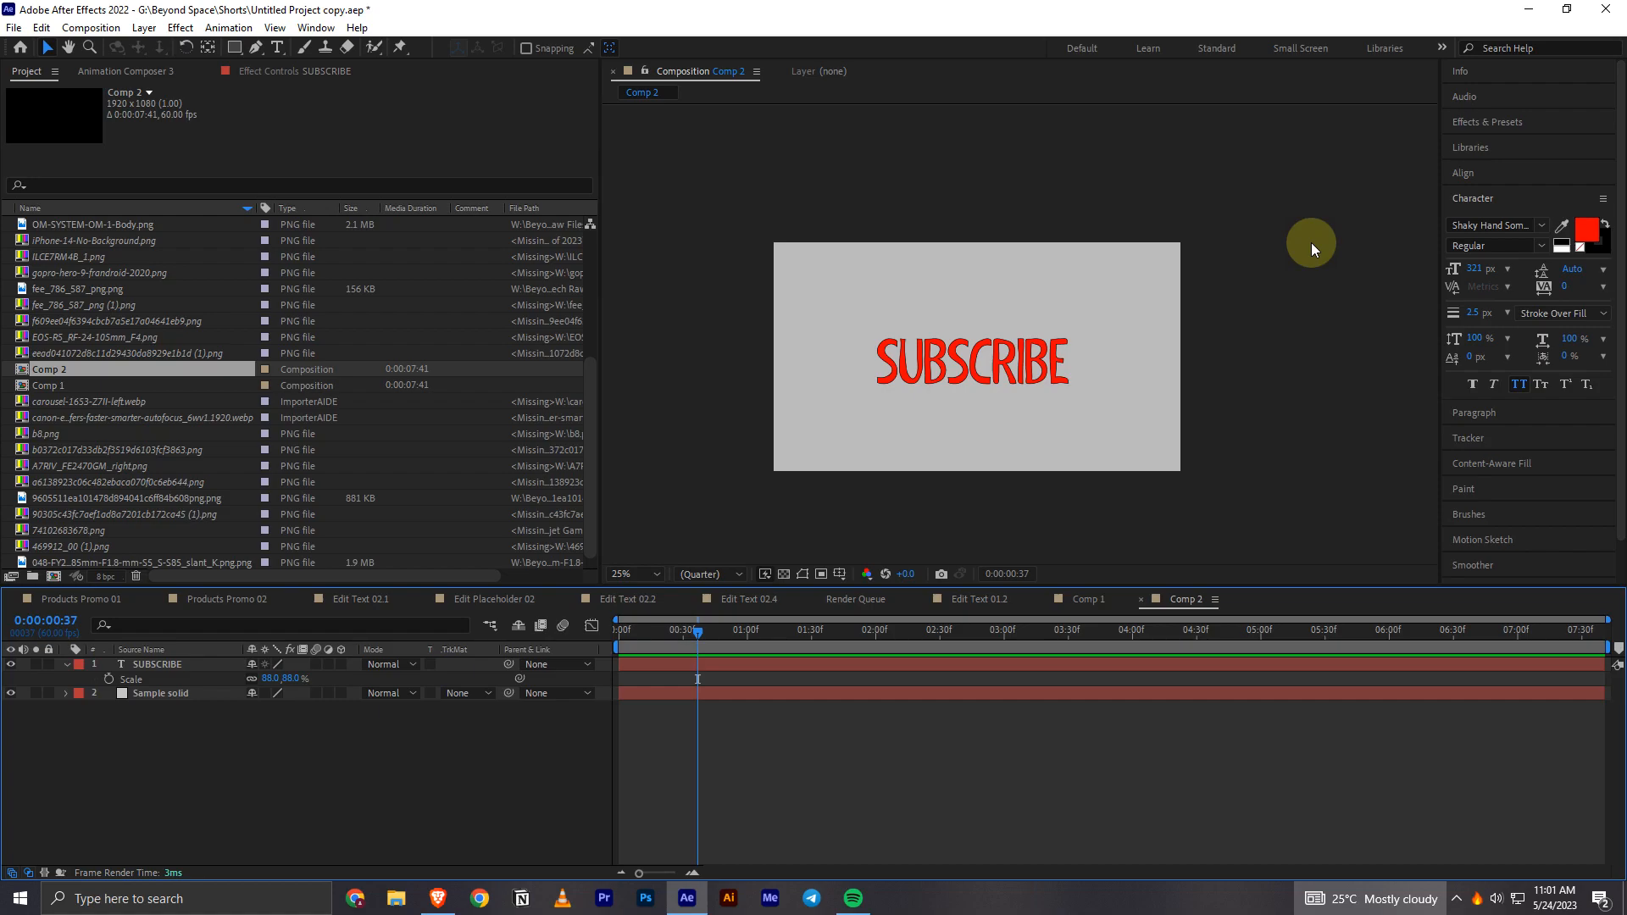
mouse_move(255, 794)
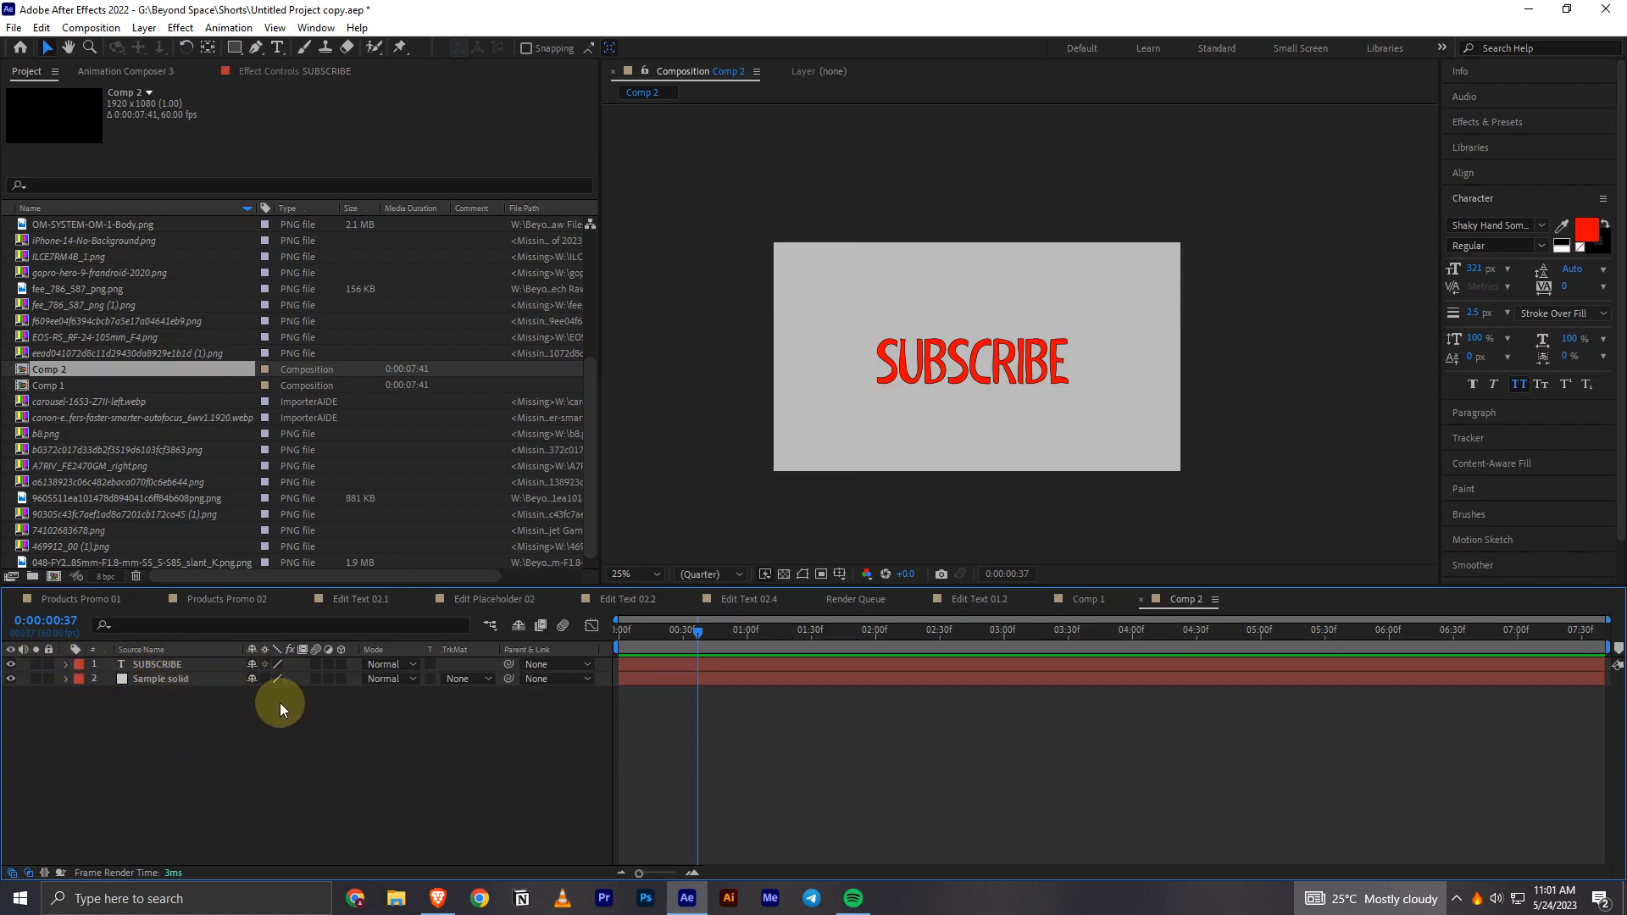
mouse_move(211, 699)
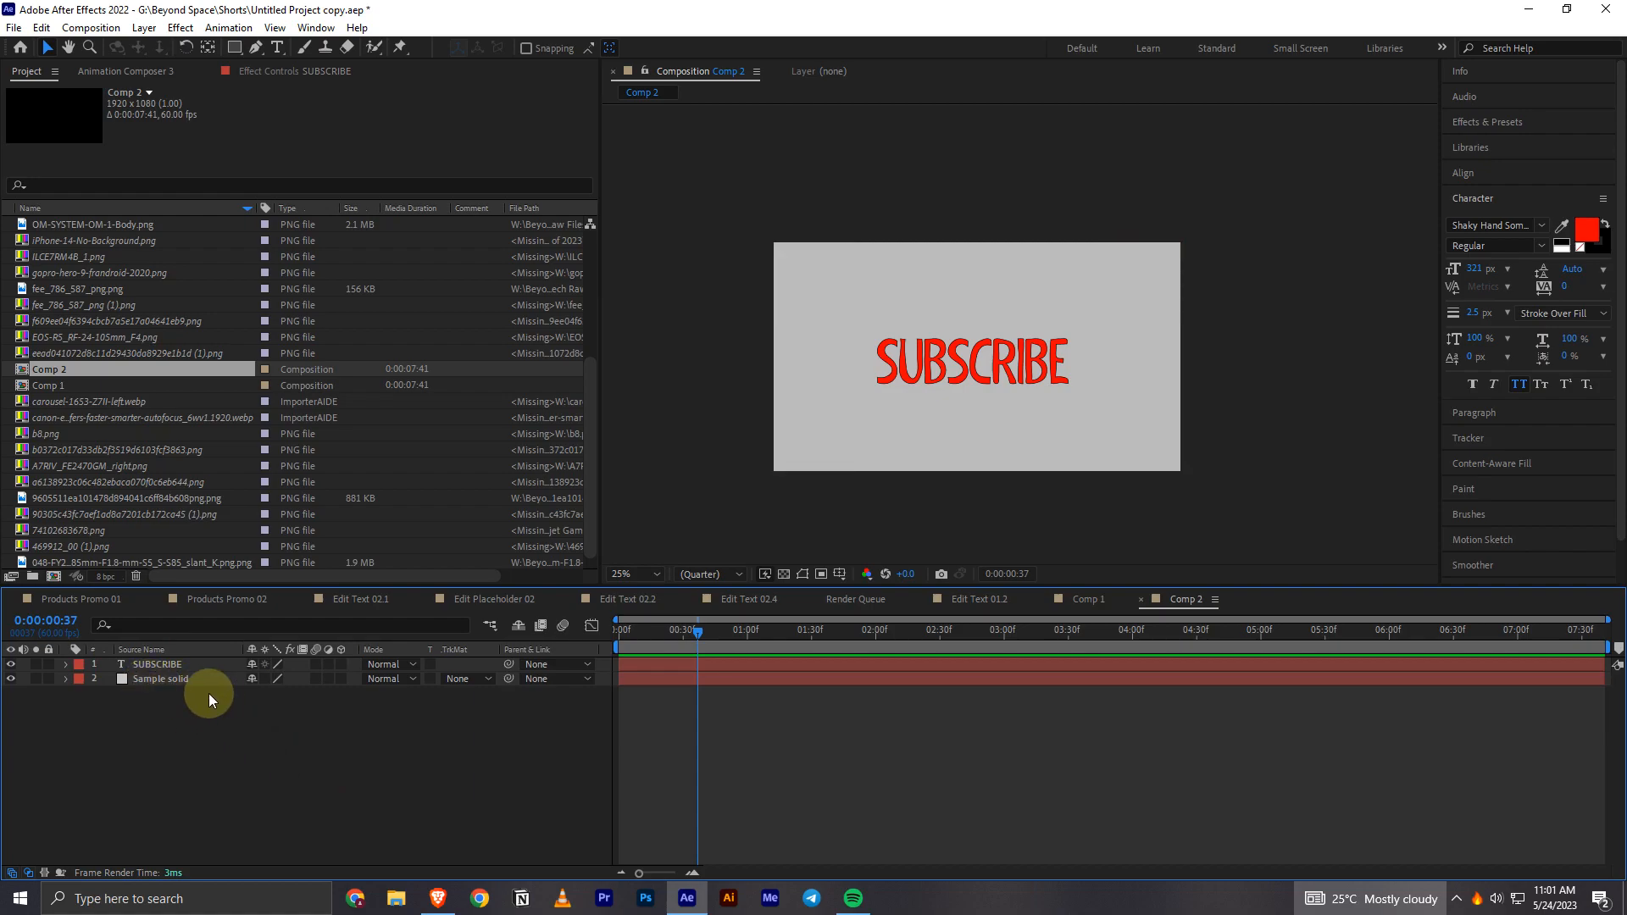
mouse_move(768, 287)
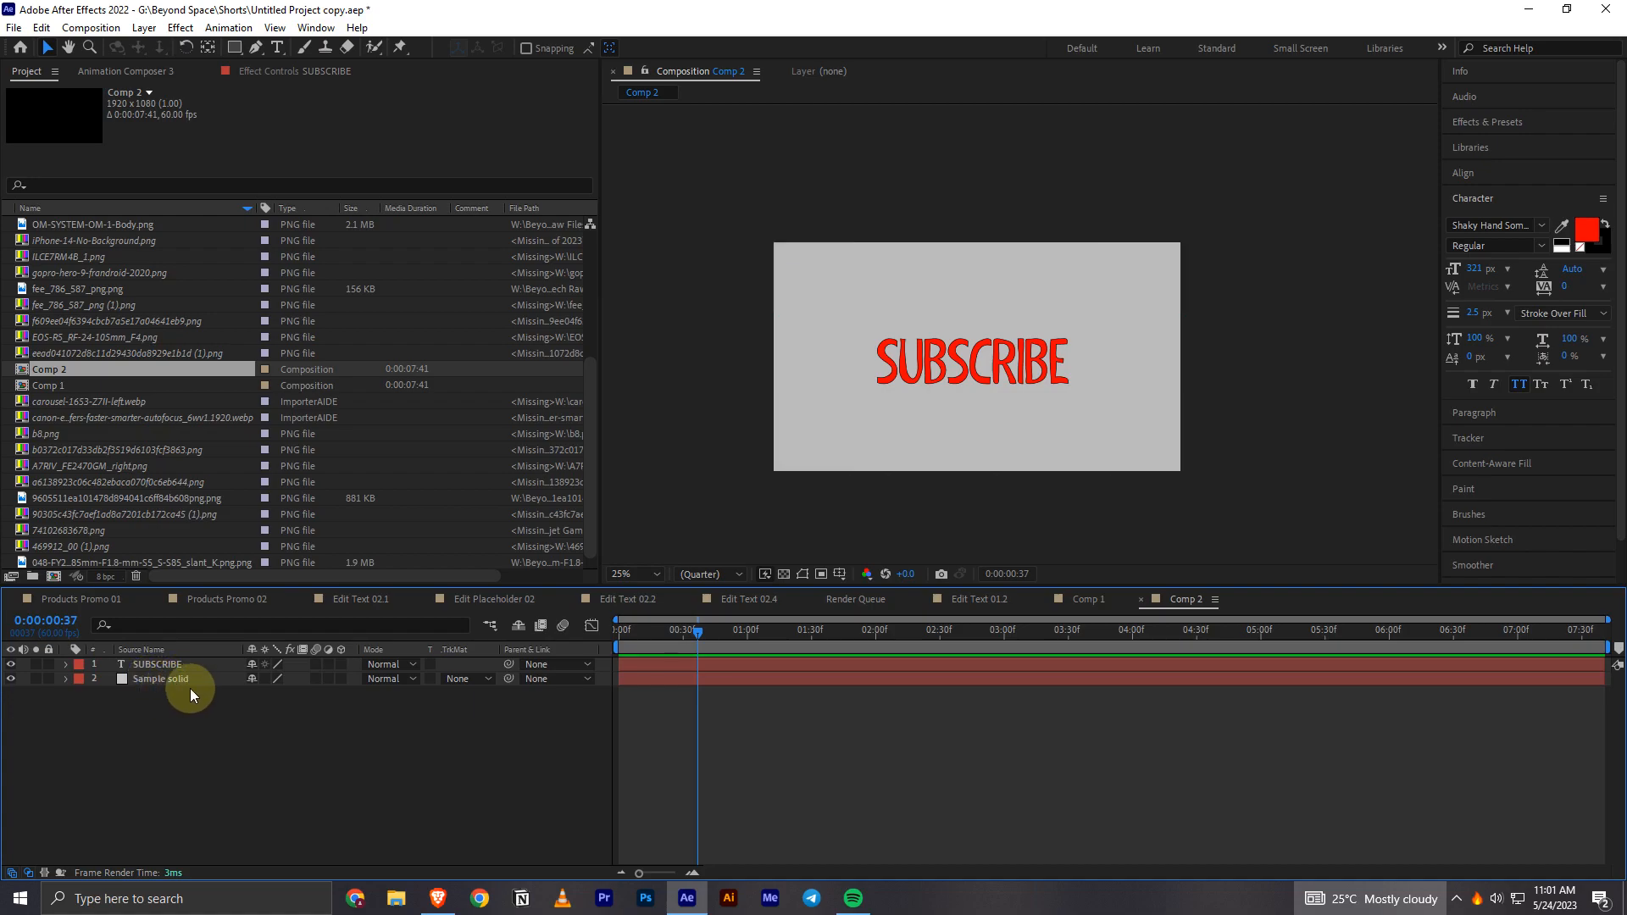
- Select the Sample solid layer and open the Effects & Presets panel via the Window menu
click(161, 679)
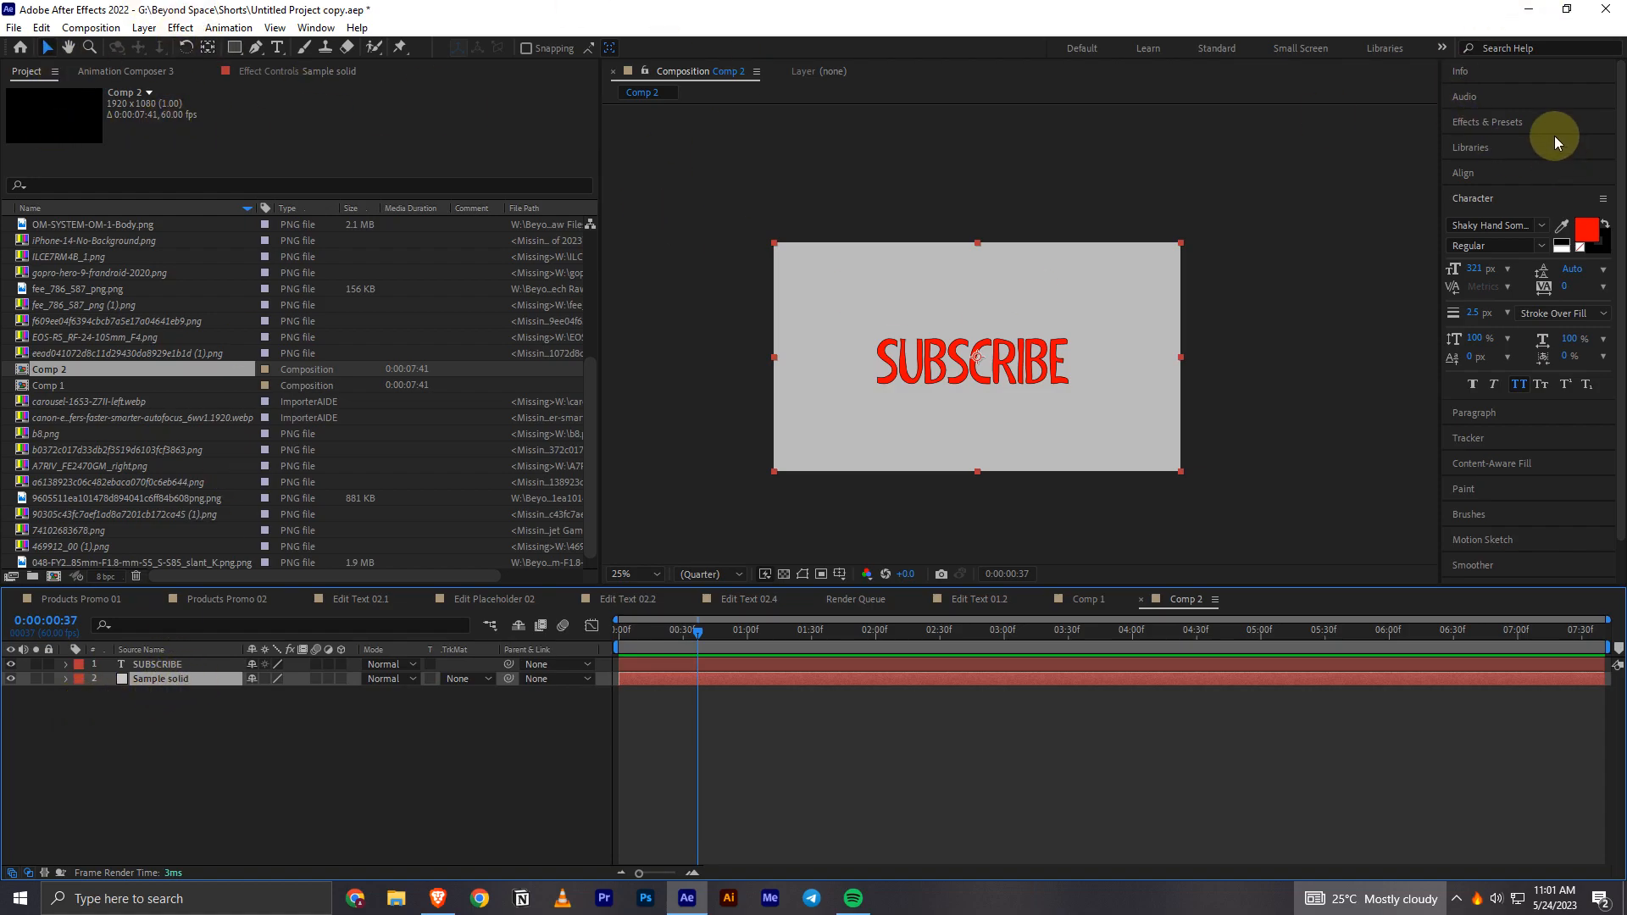
mouse_move(1467, 121)
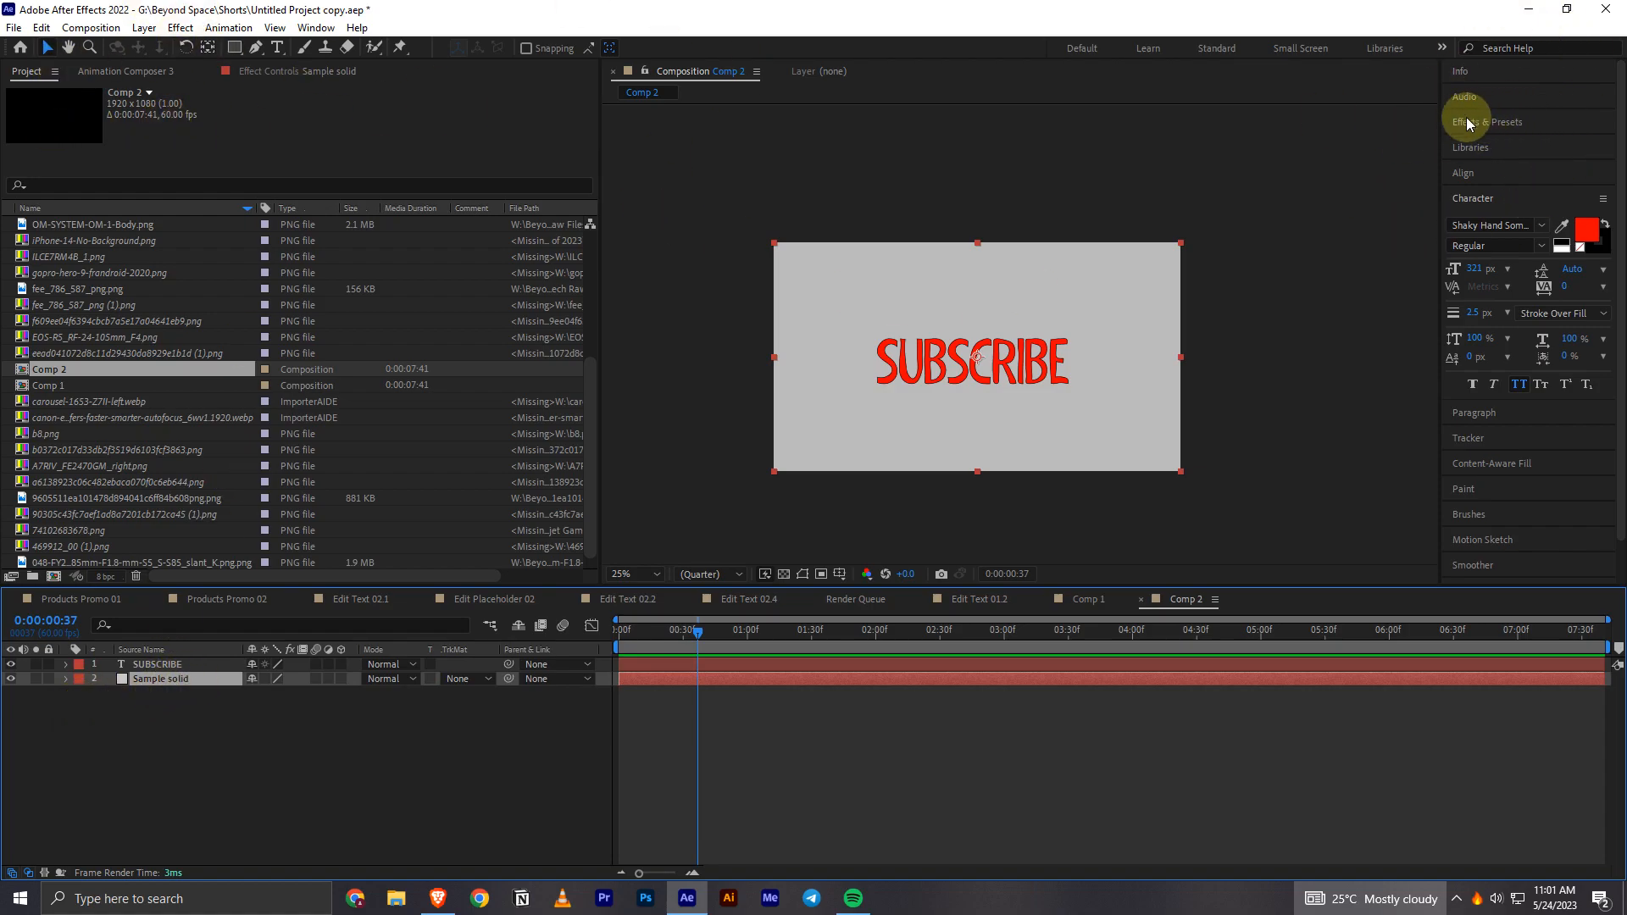
mouse_move(837, 52)
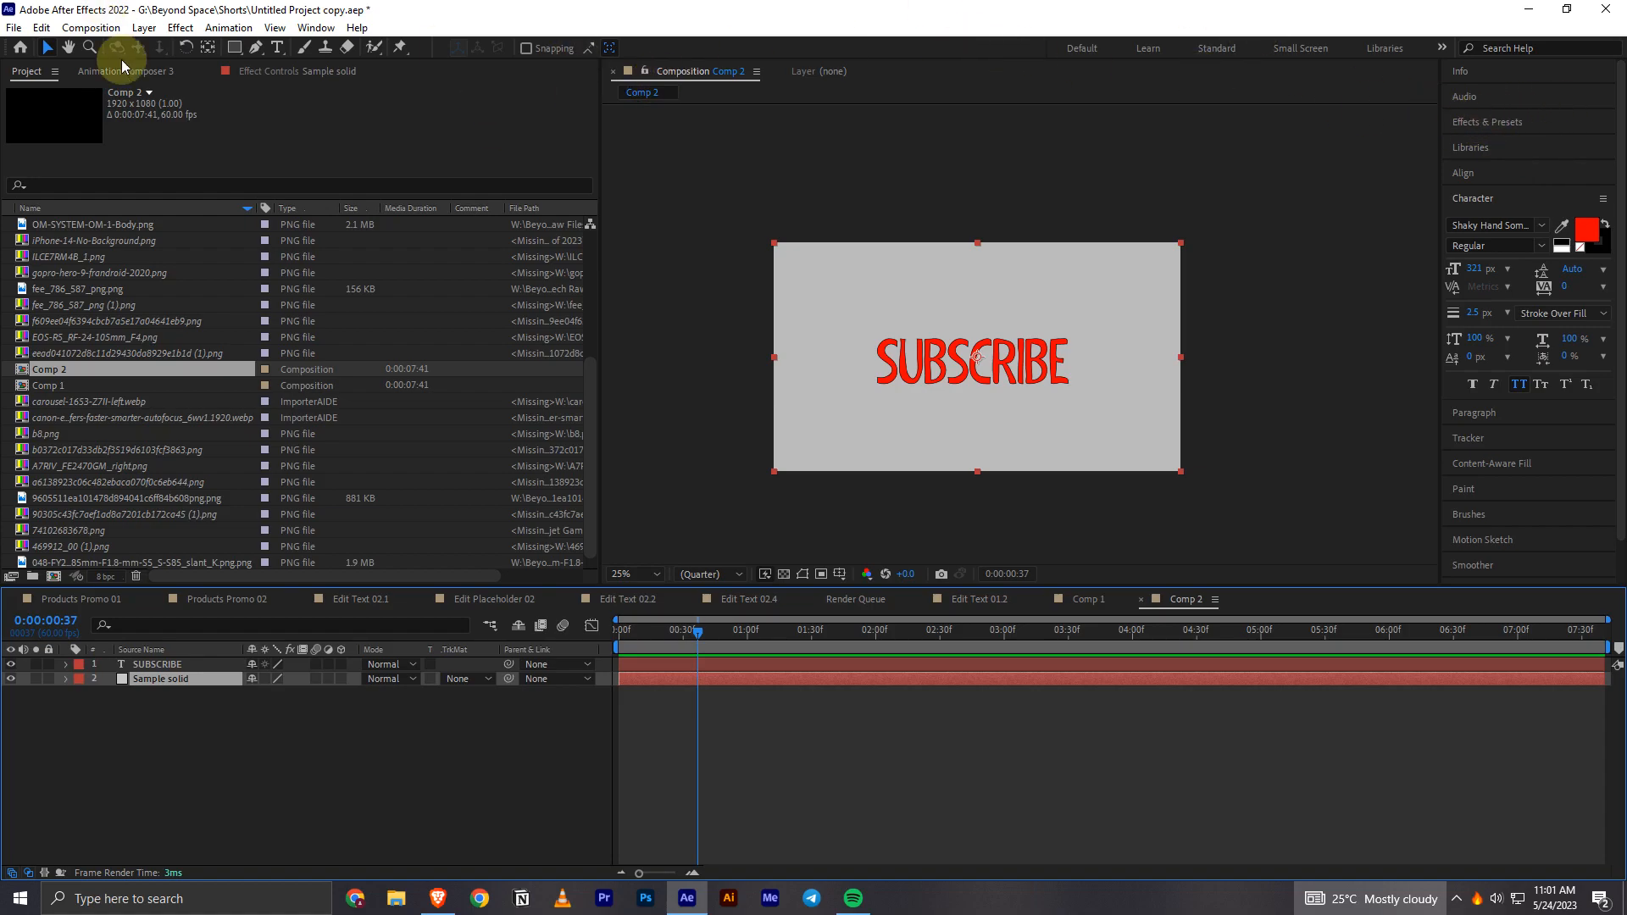
click(316, 27)
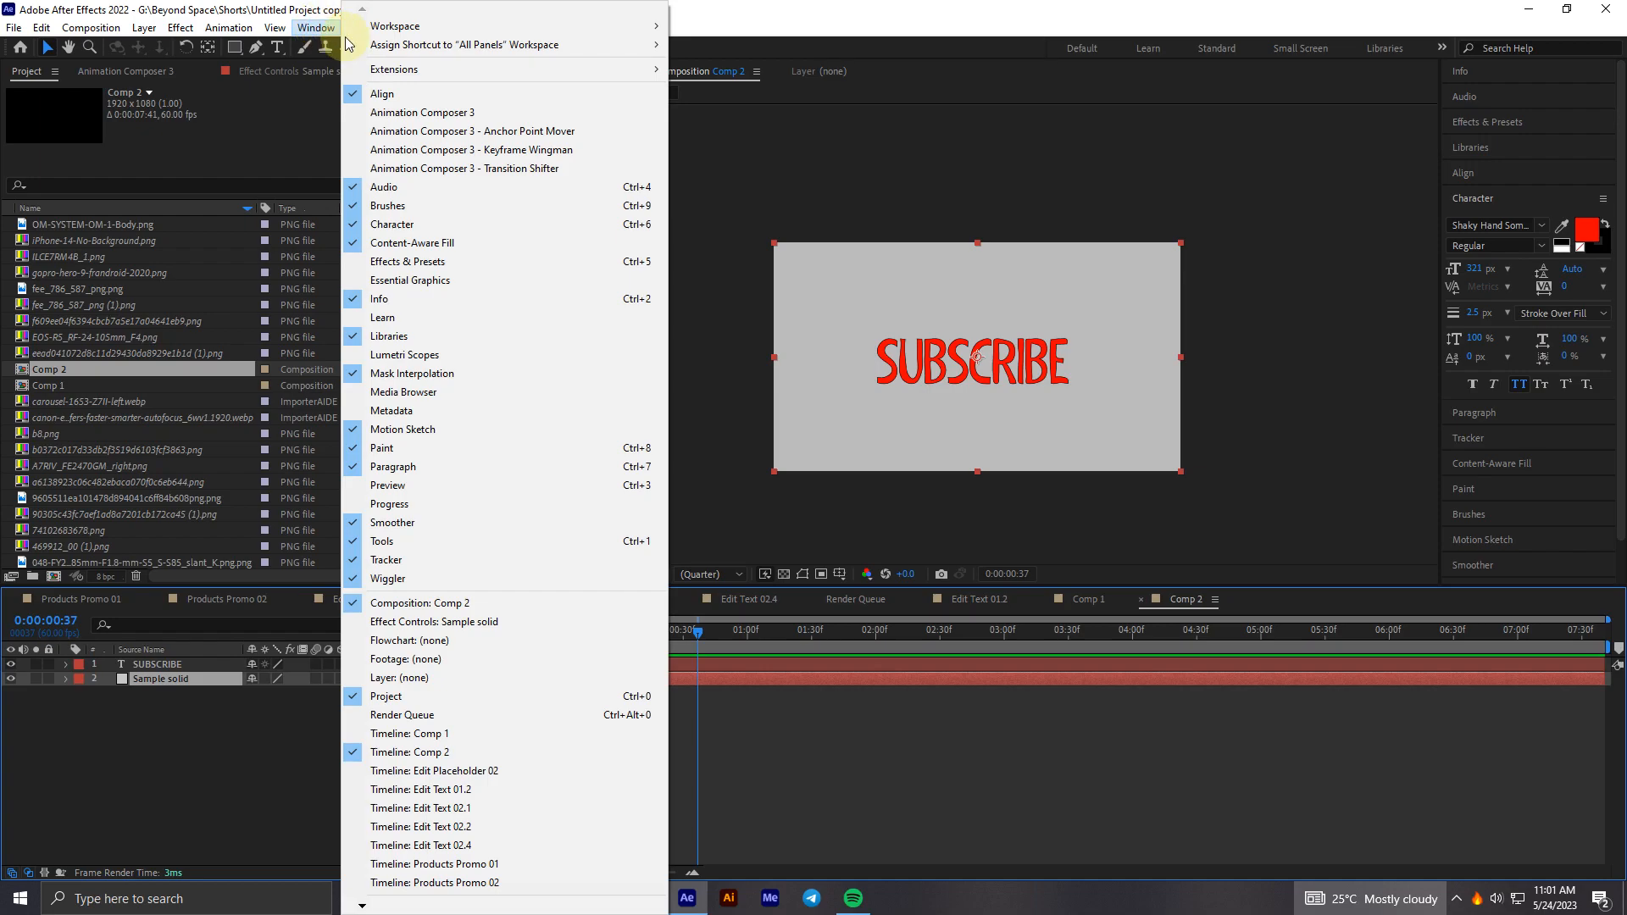
mouse_move(440, 261)
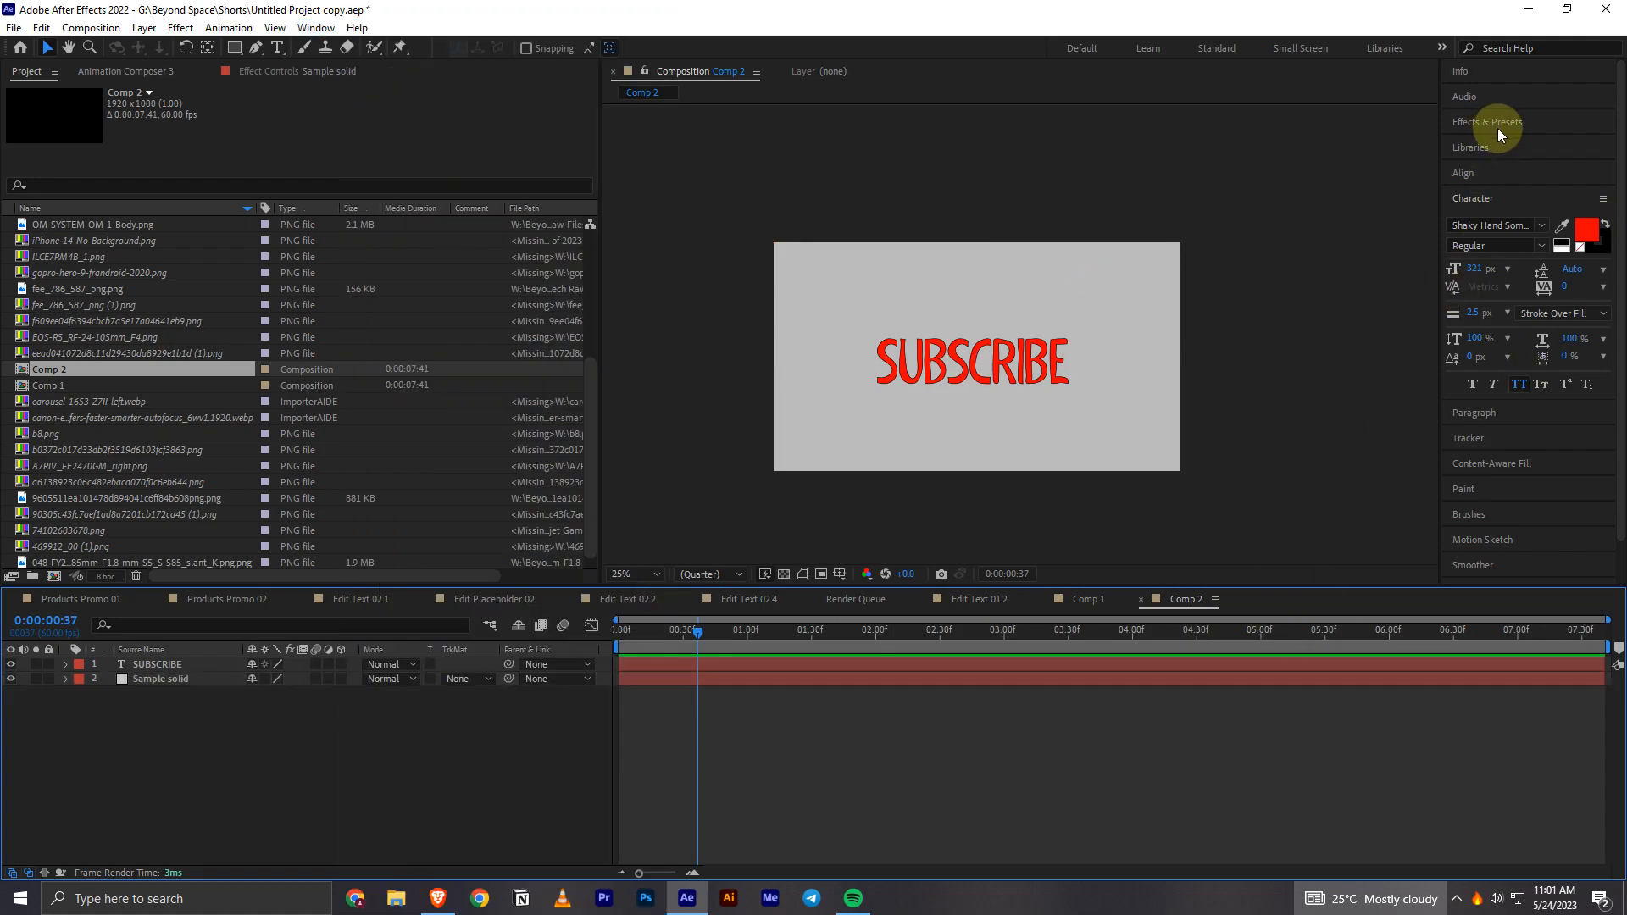
click(1486, 121)
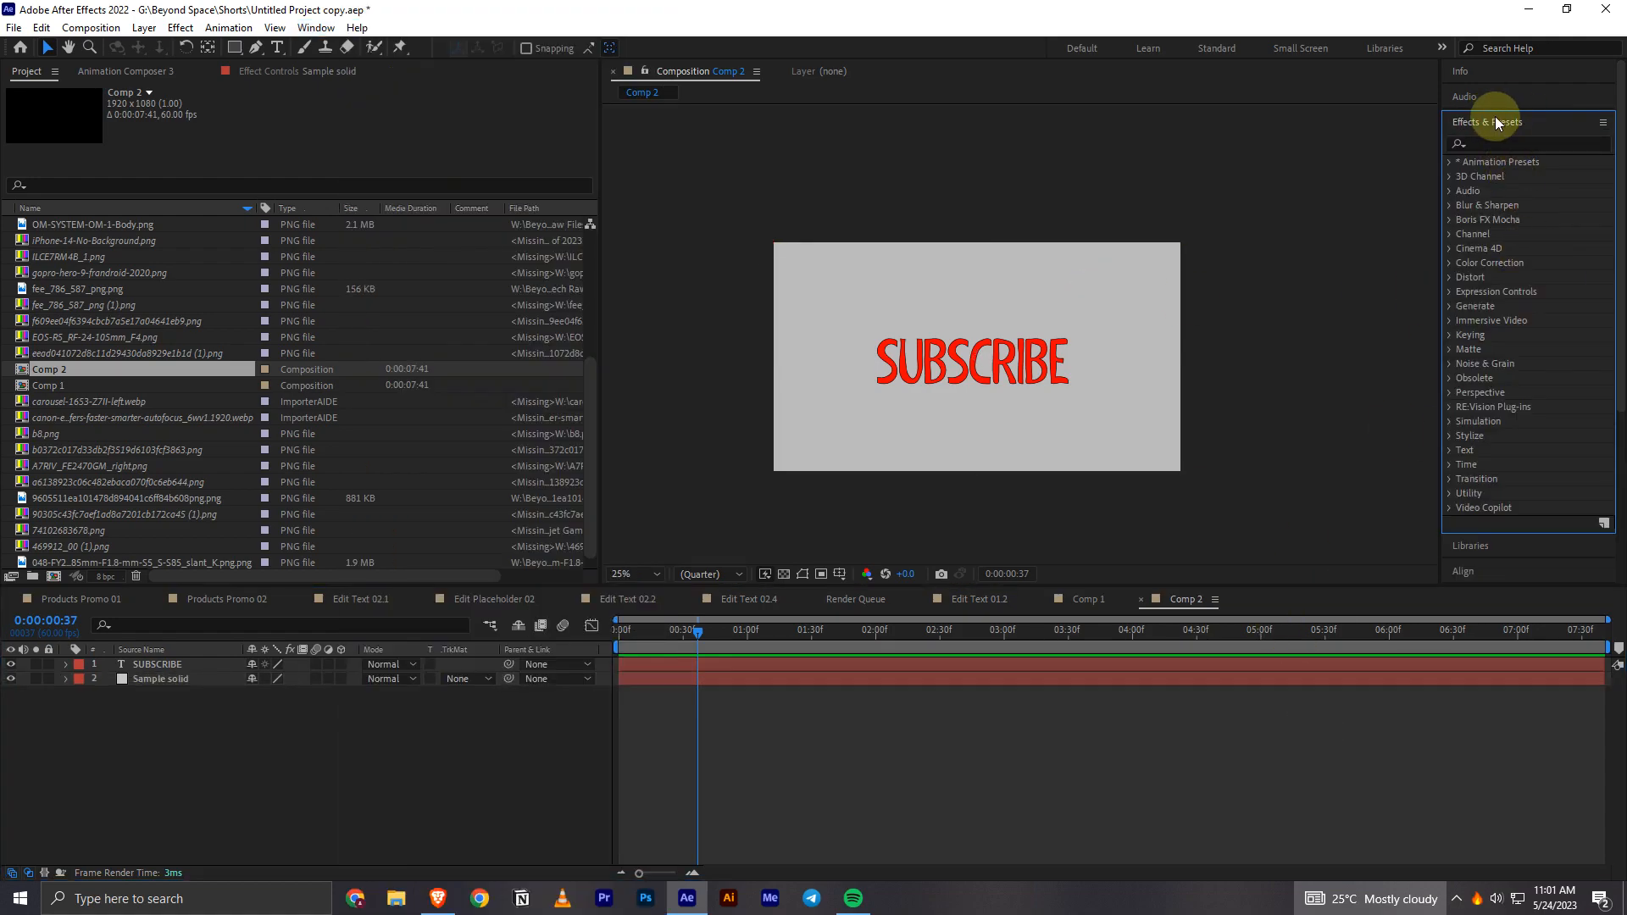
- Search the Effects & Presets library for 'ramp' to surface Gradient Ramp under Generate
click(1526, 143)
text(ramp)
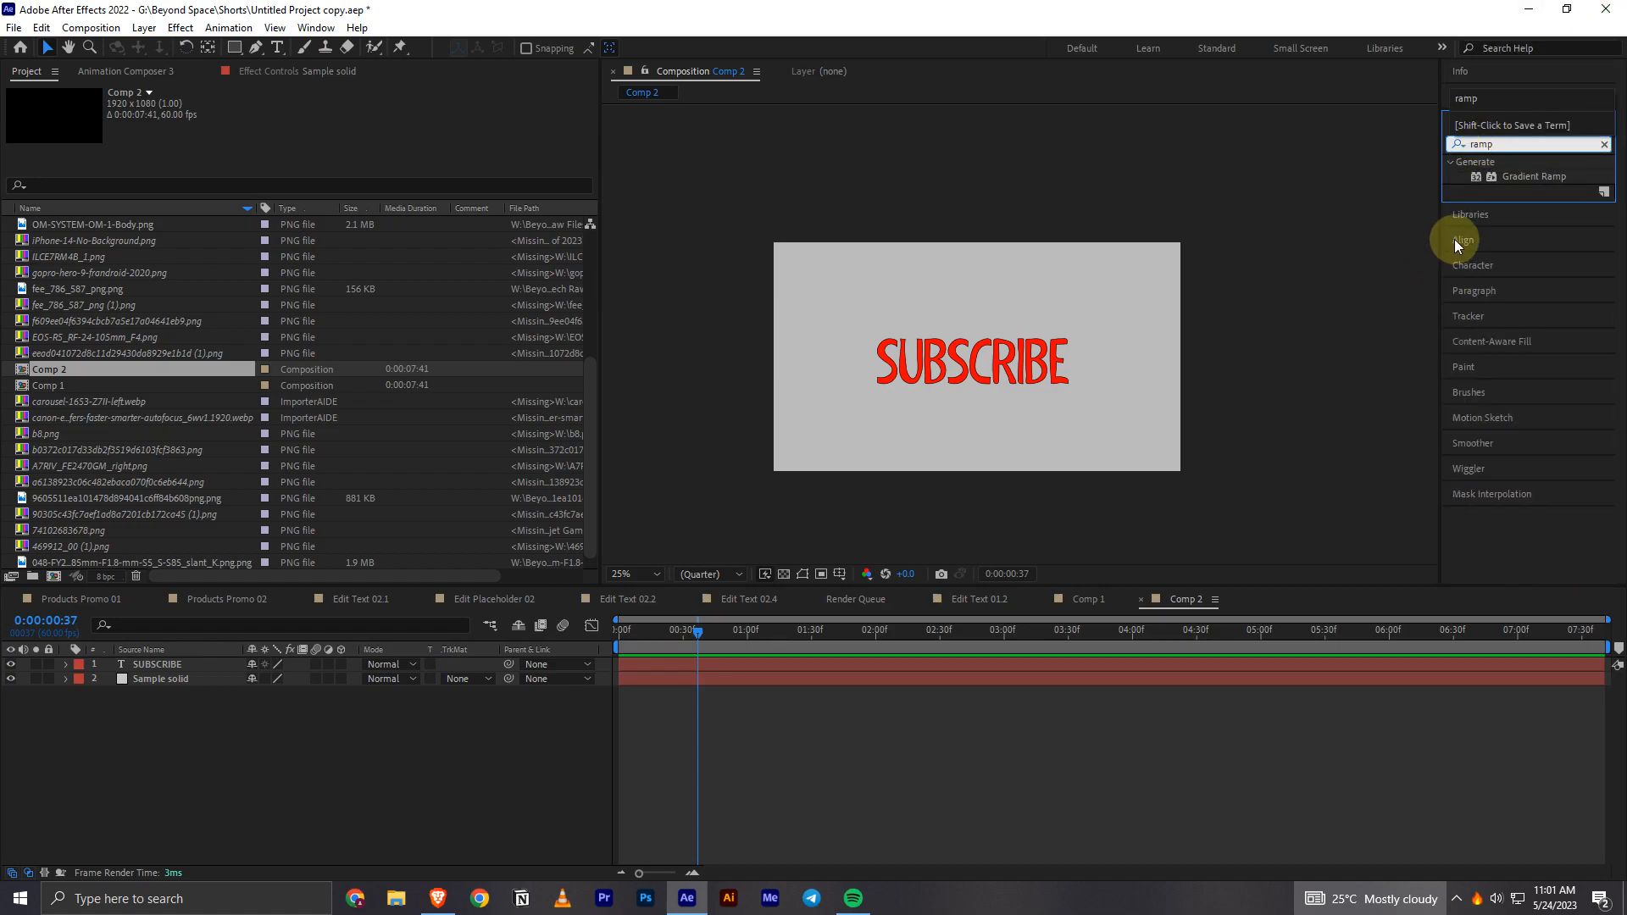
mouse_move(1535, 176)
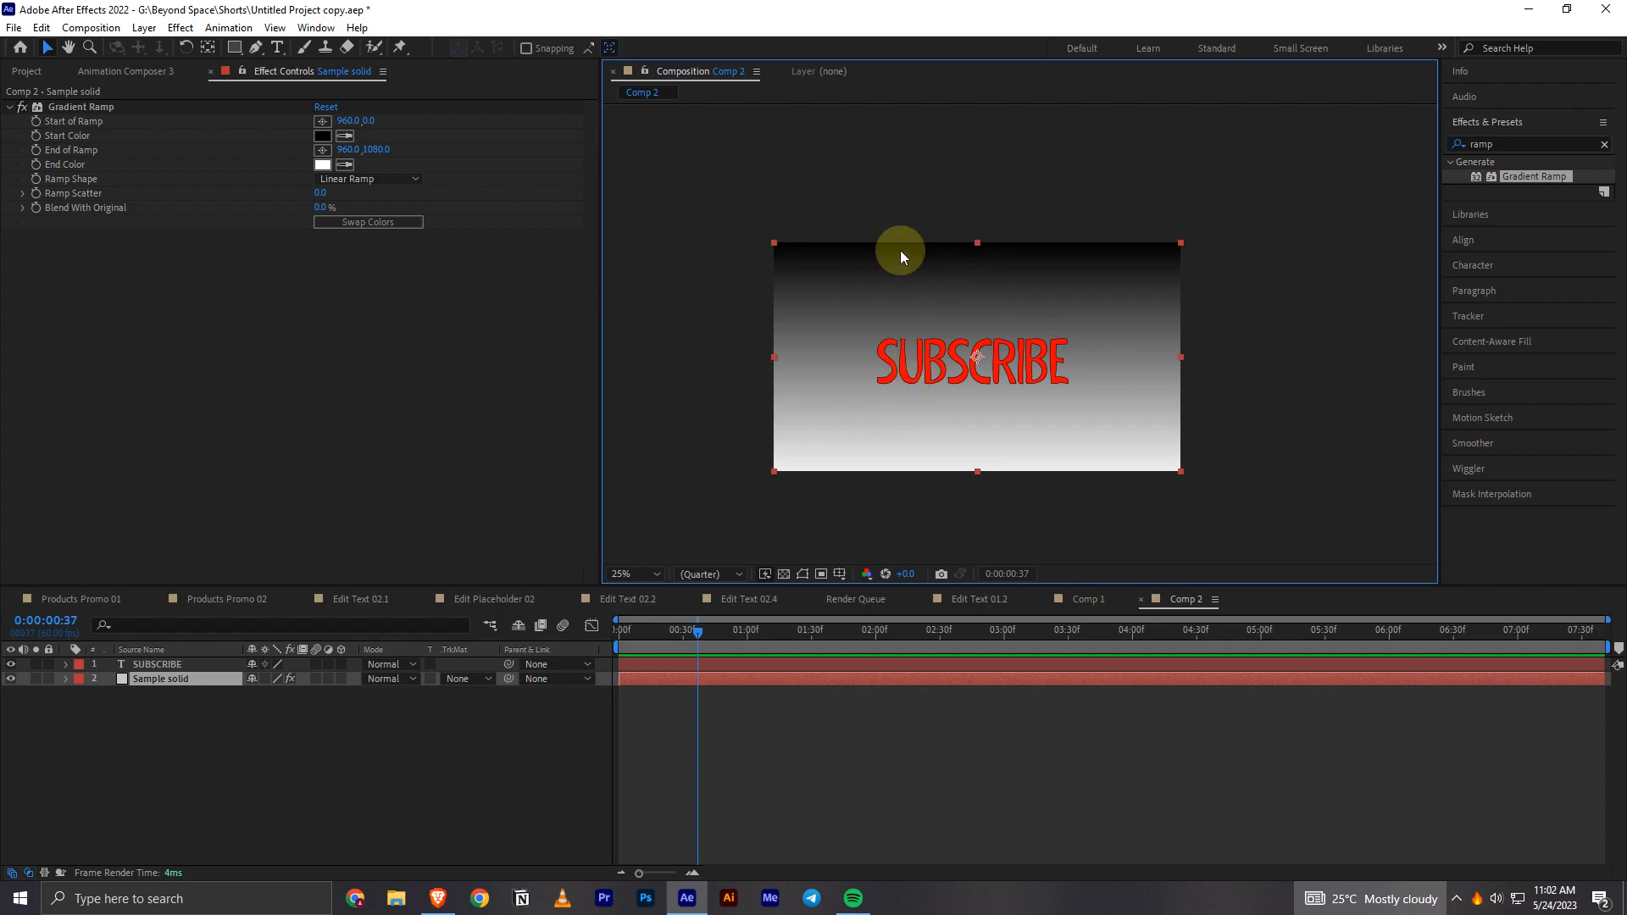
mouse_move(81, 186)
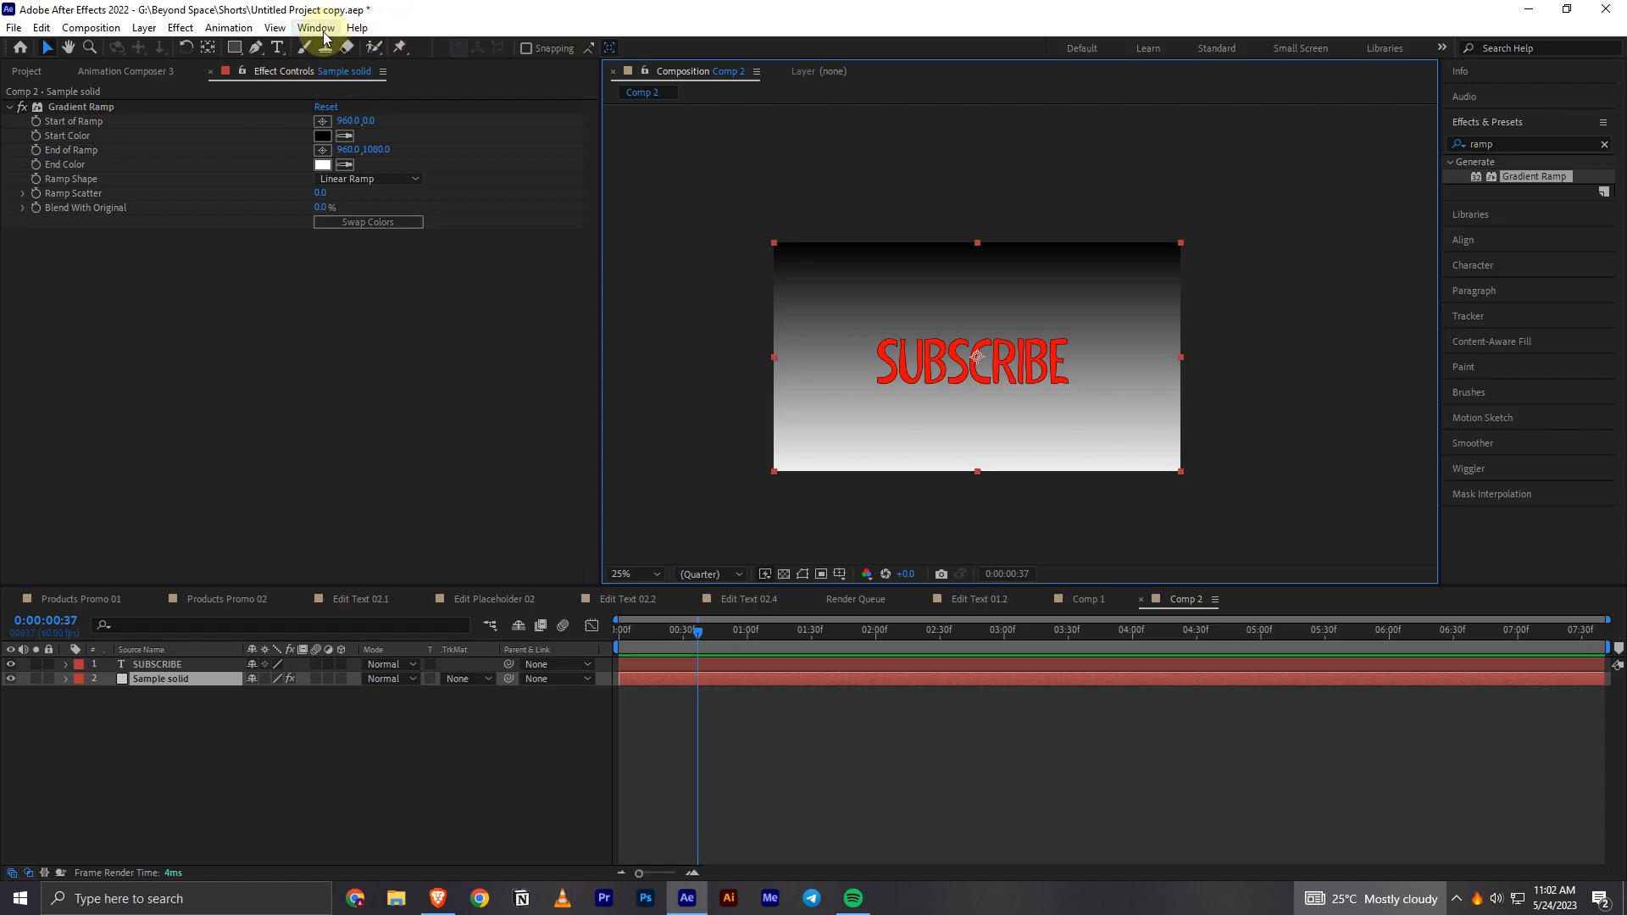
- Apply Gradient Ramp to the Sample solid and show its Effect Controls panel
click(316, 27)
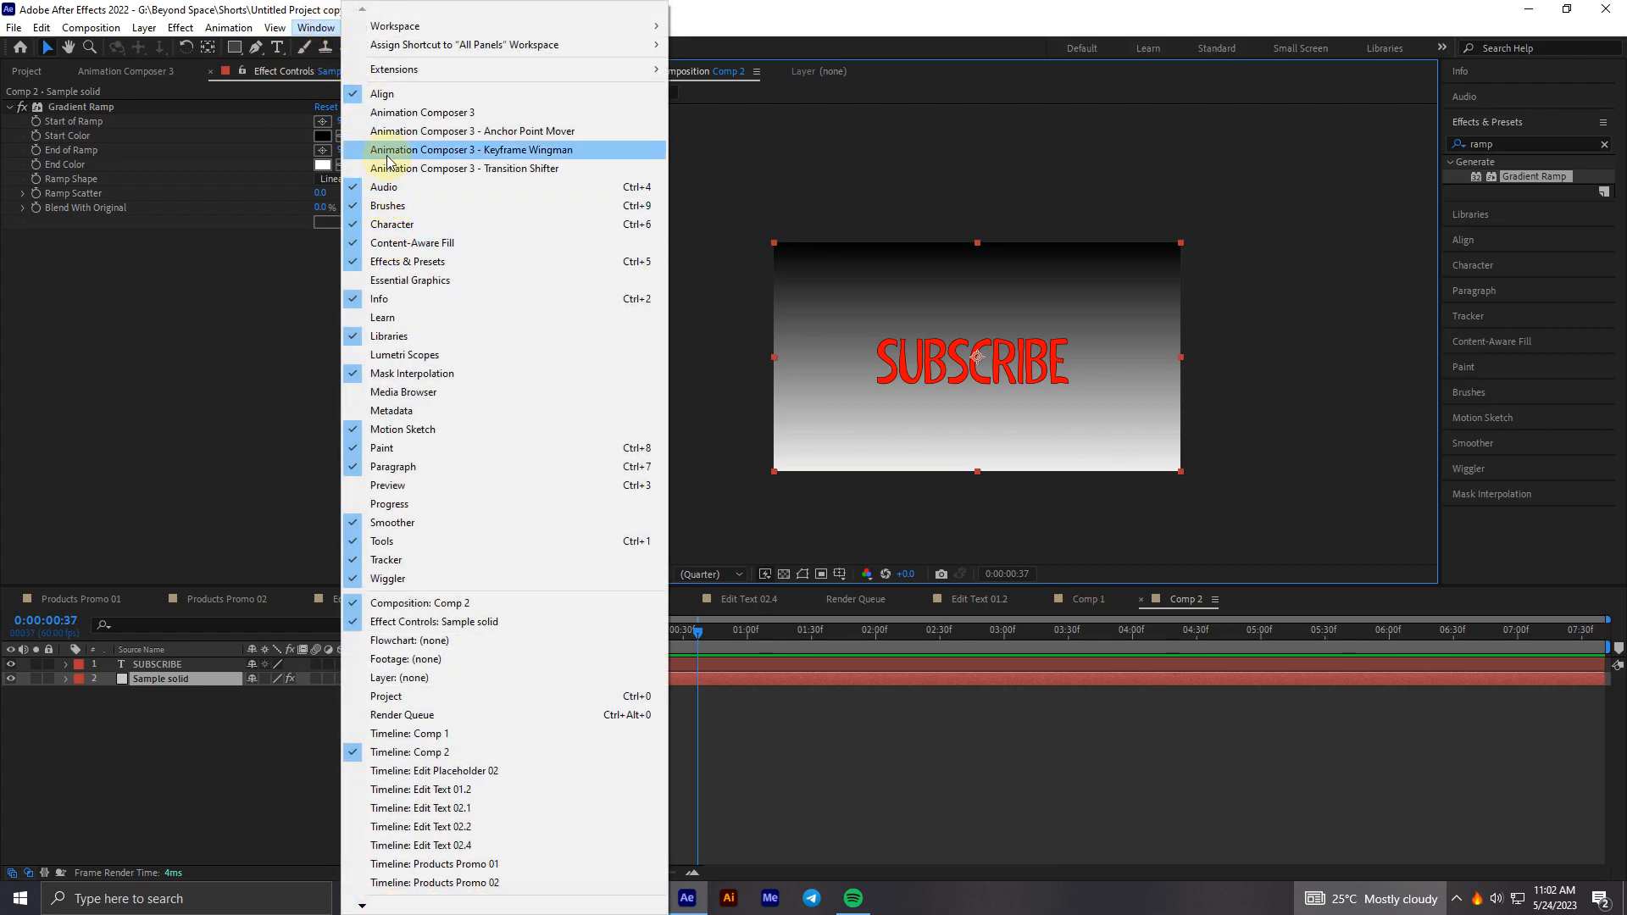
mouse_move(422, 318)
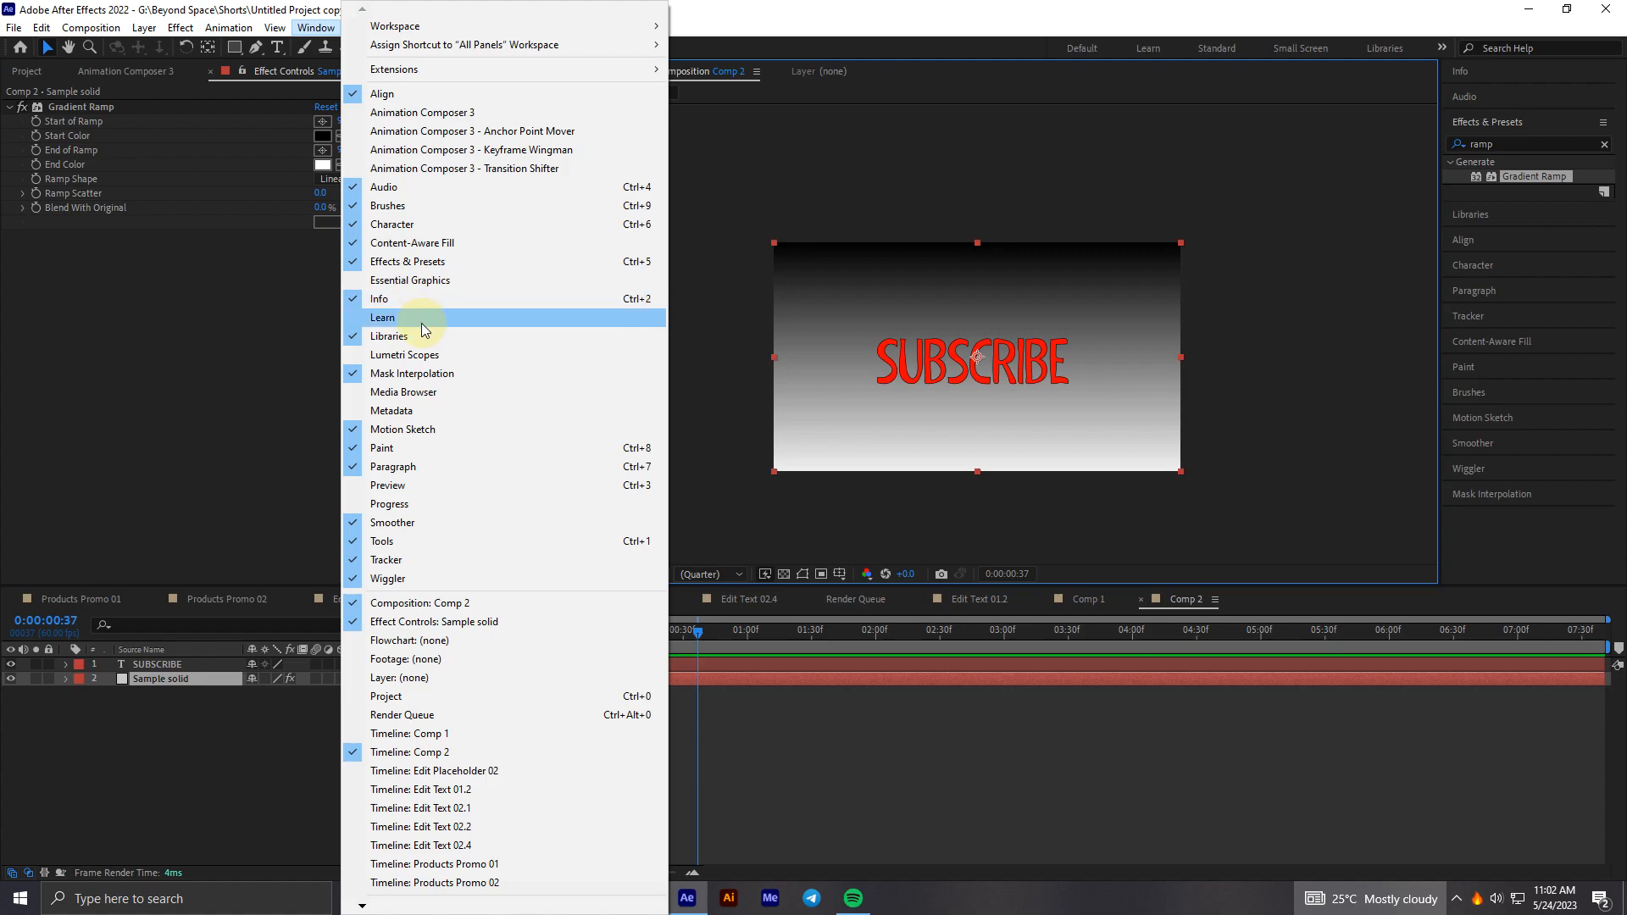
mouse_move(425, 621)
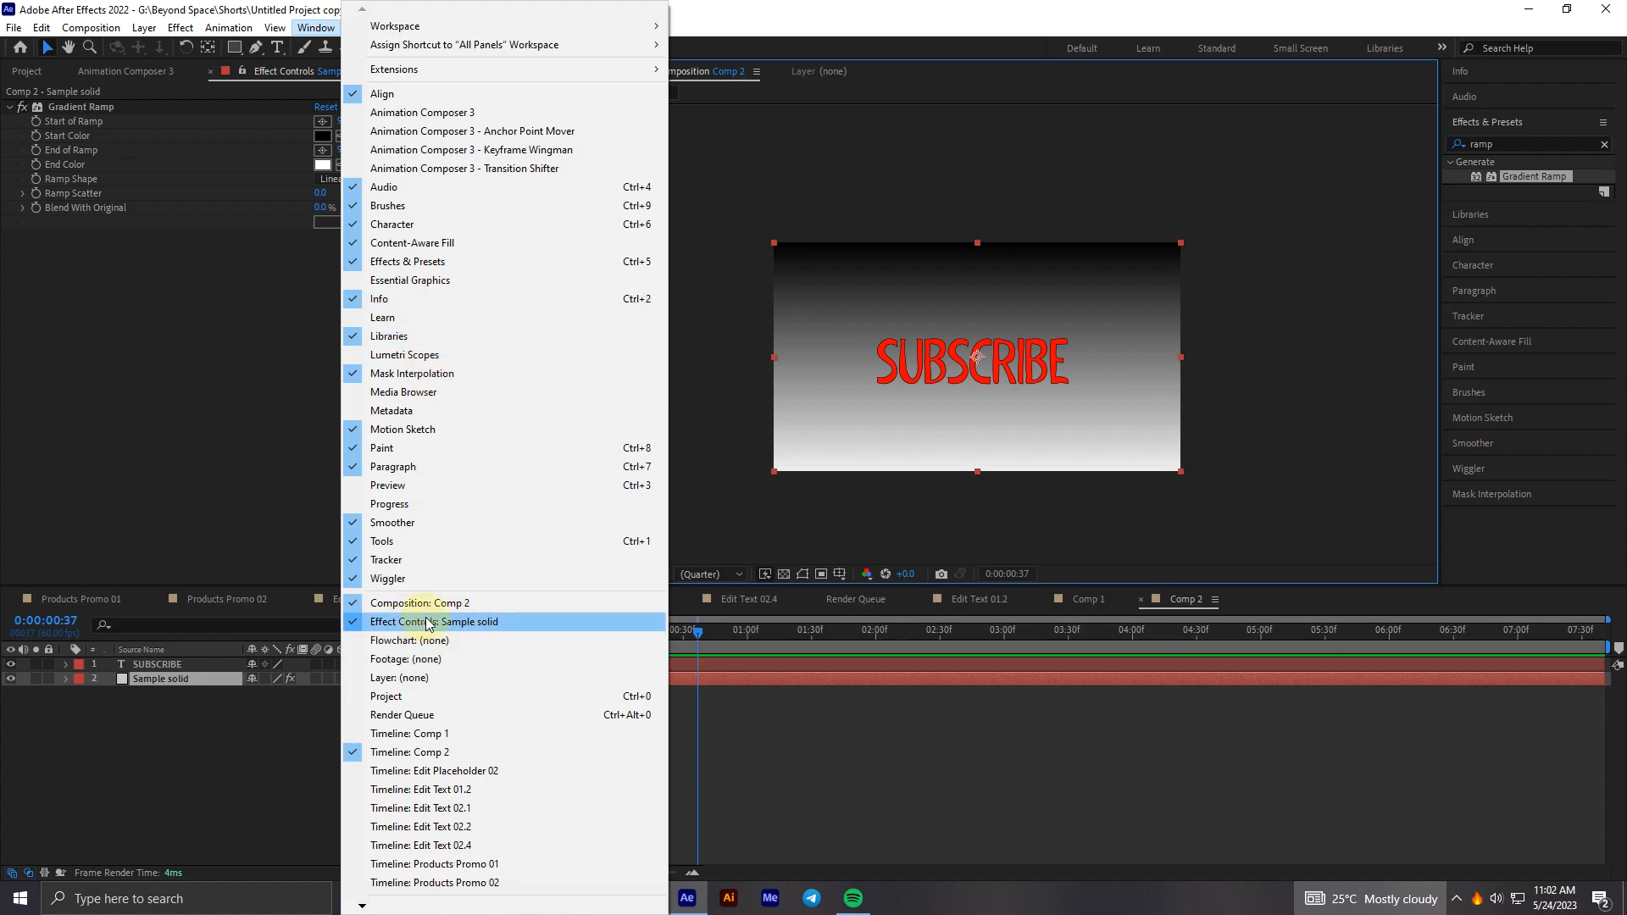
click(438, 621)
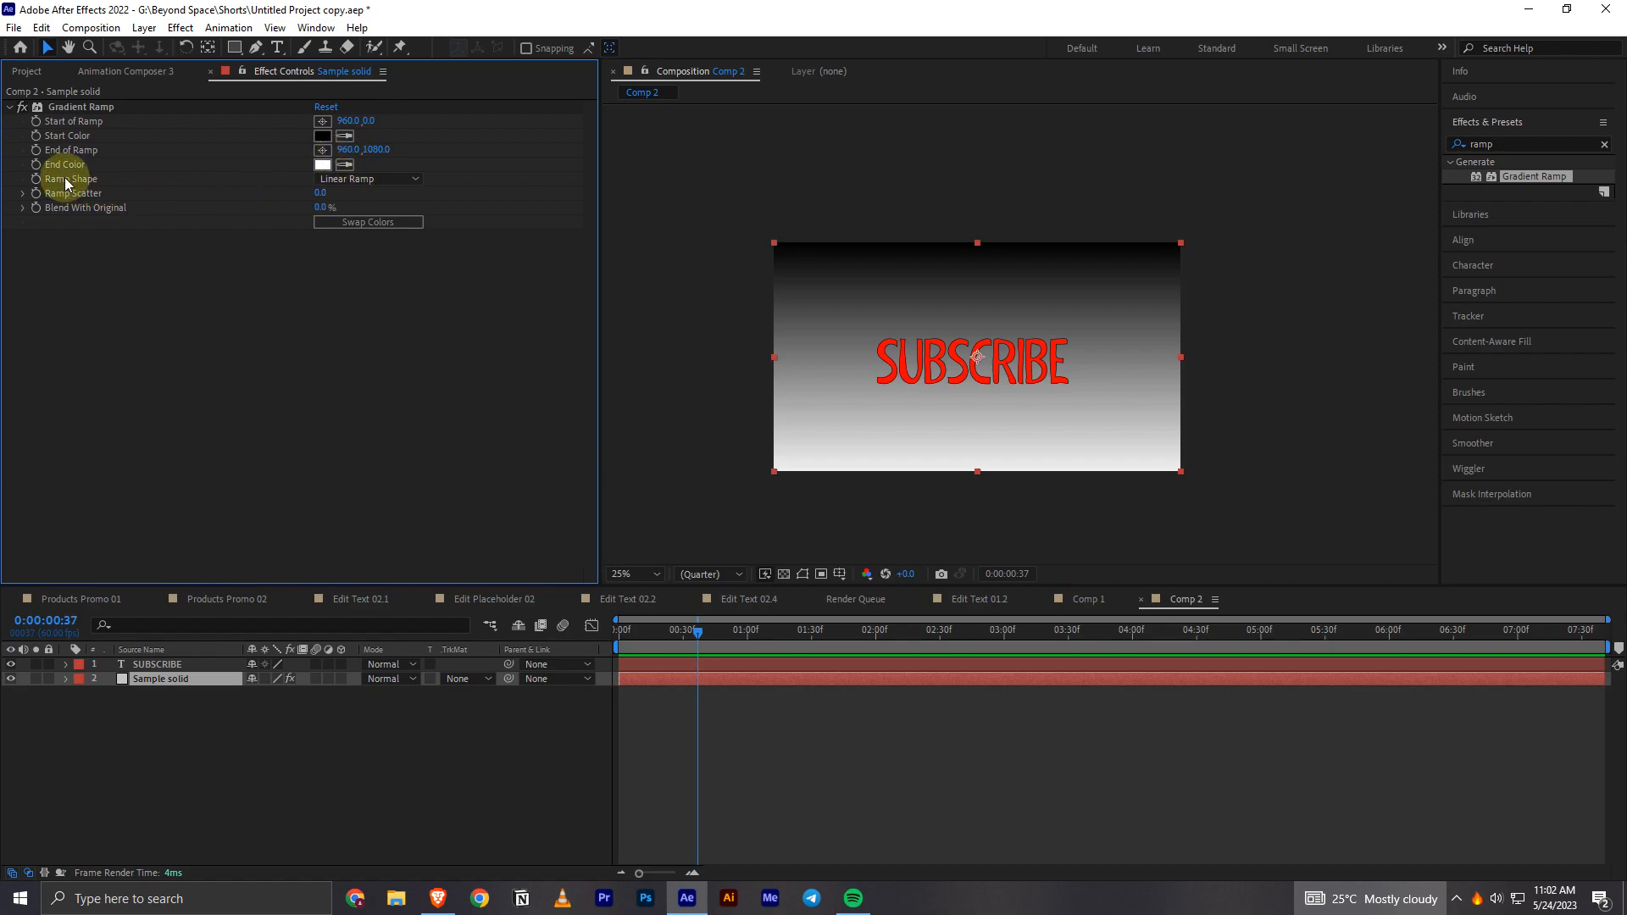
mouse_move(297, 184)
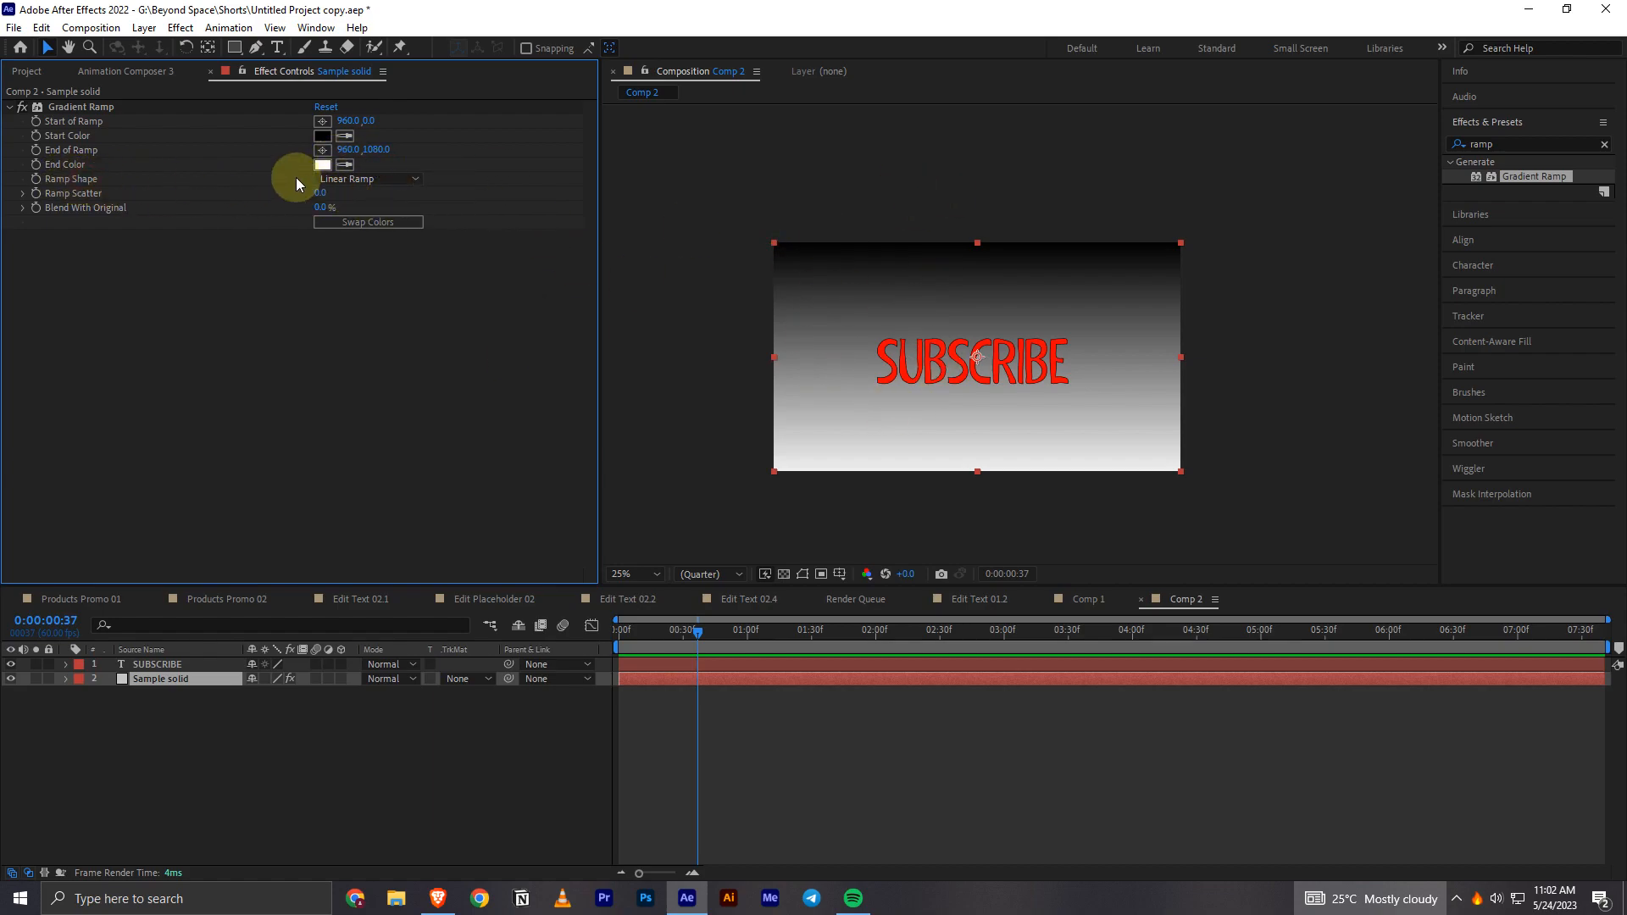
- Set the Gradient Ramp shape to Radial Ramp and begin choosing the Start Color
click(369, 177)
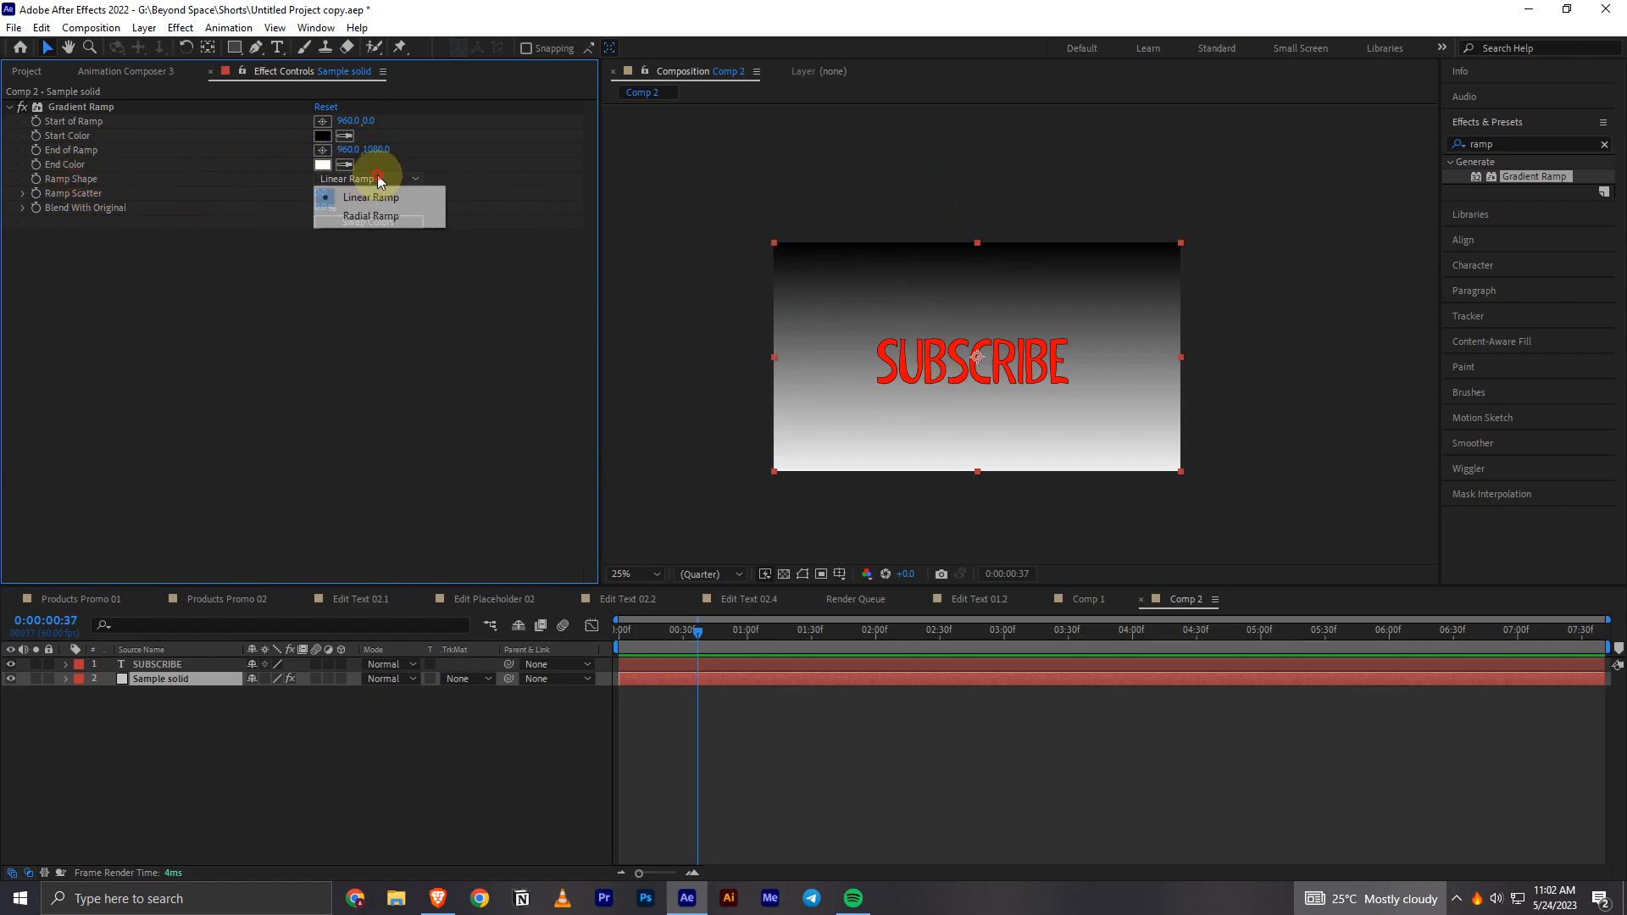
click(369, 216)
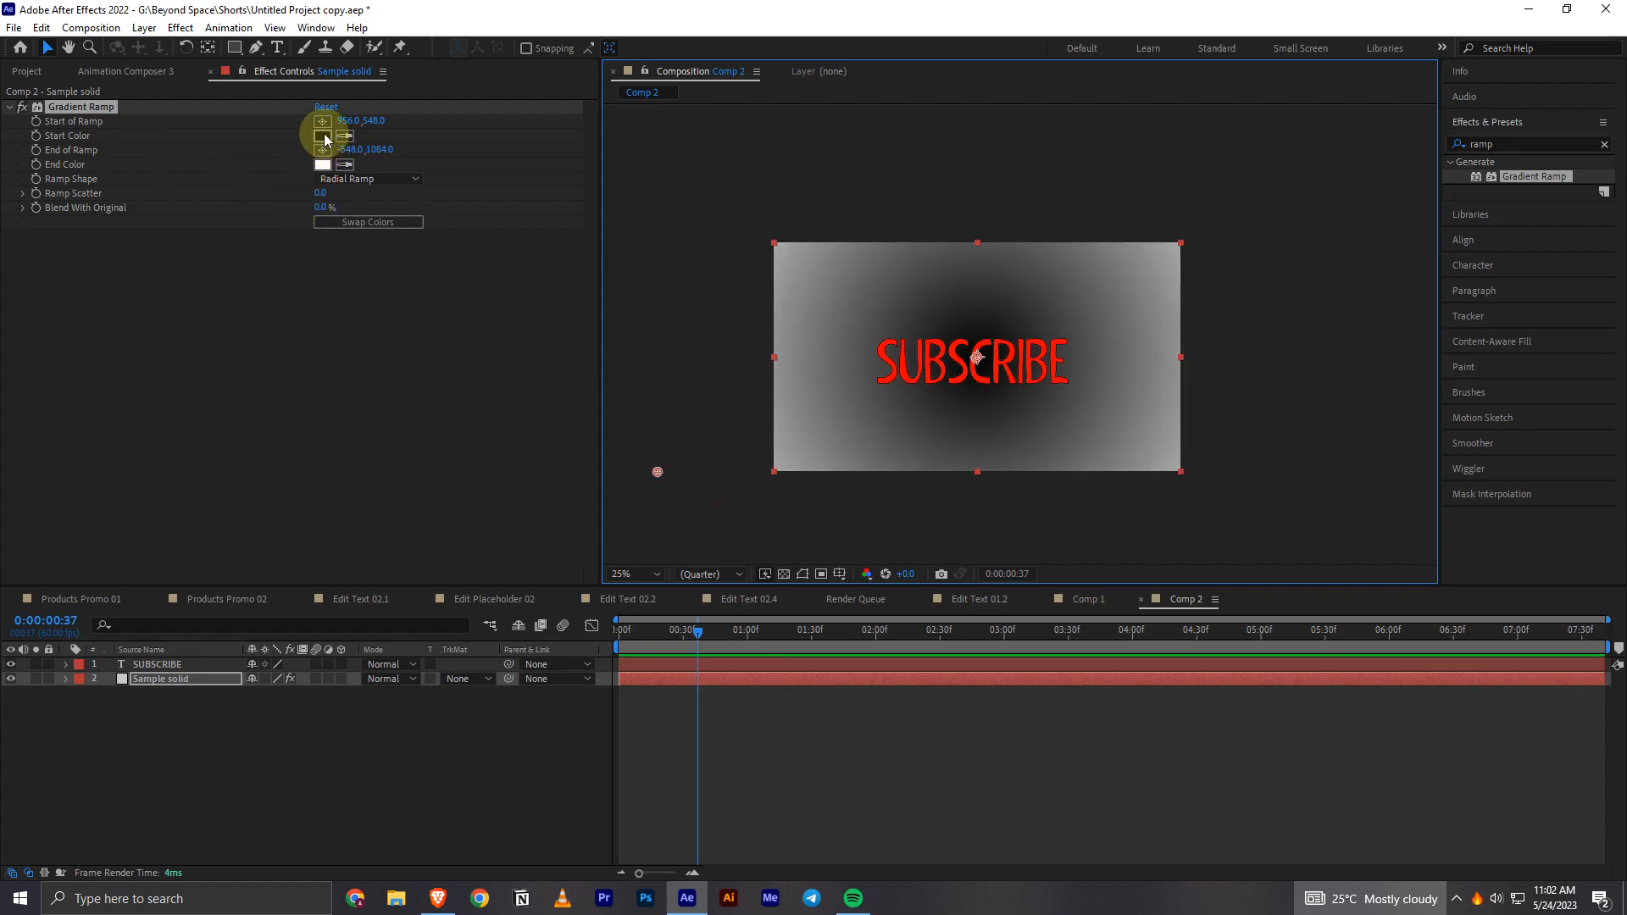
click(323, 135)
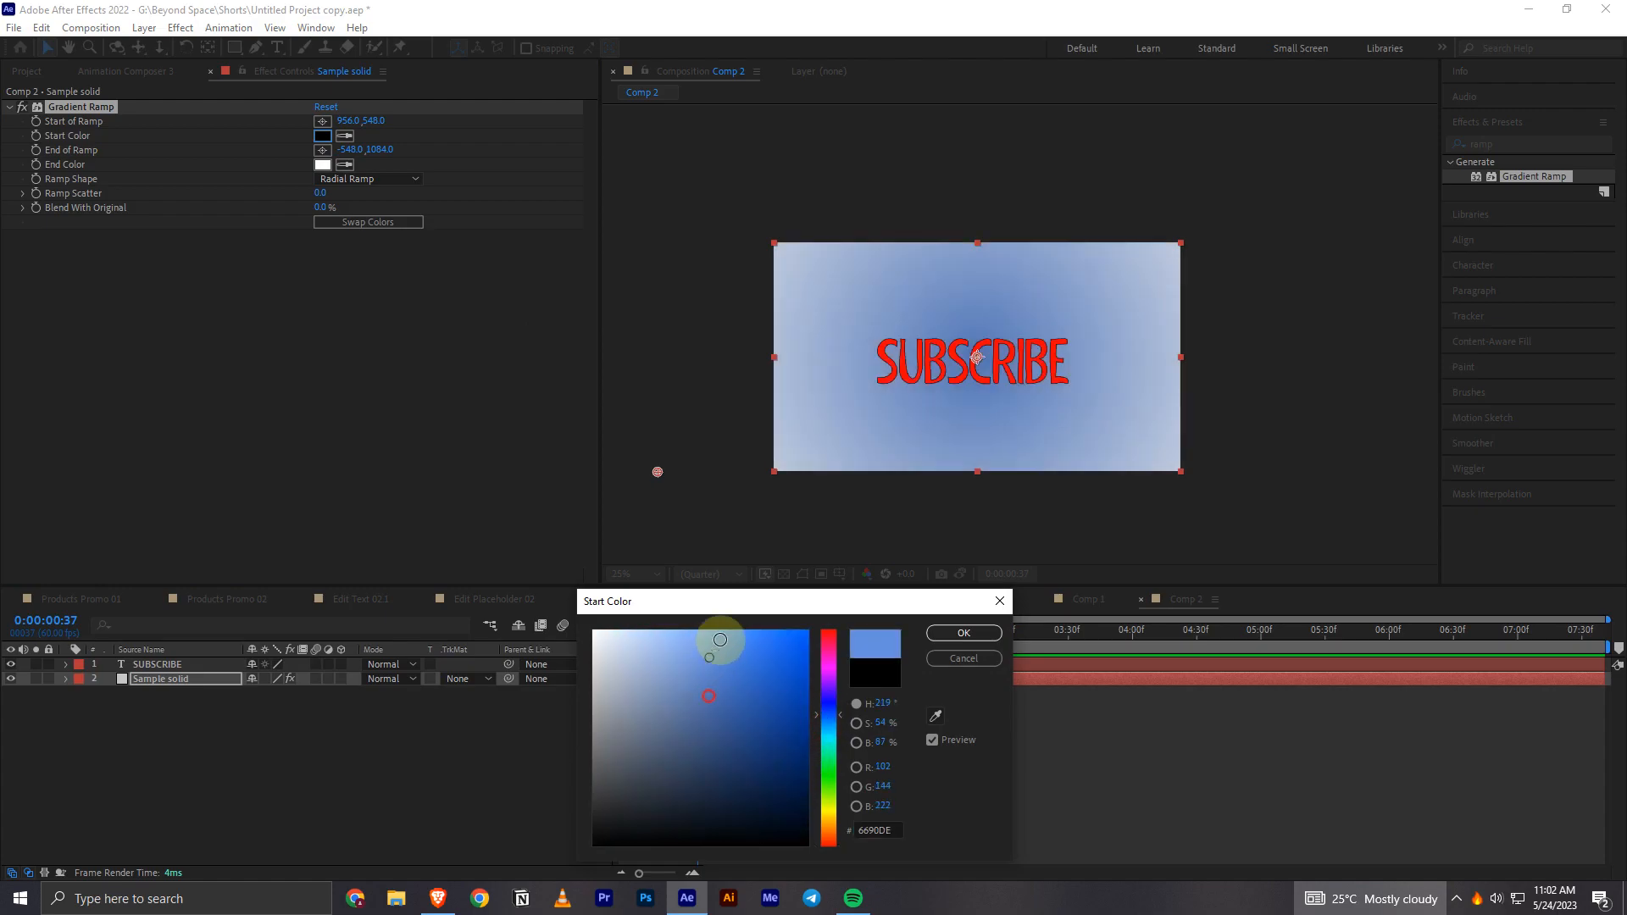
- Confirm a light blue Start Color and a deep blue (001FDF) End Color
click(961, 634)
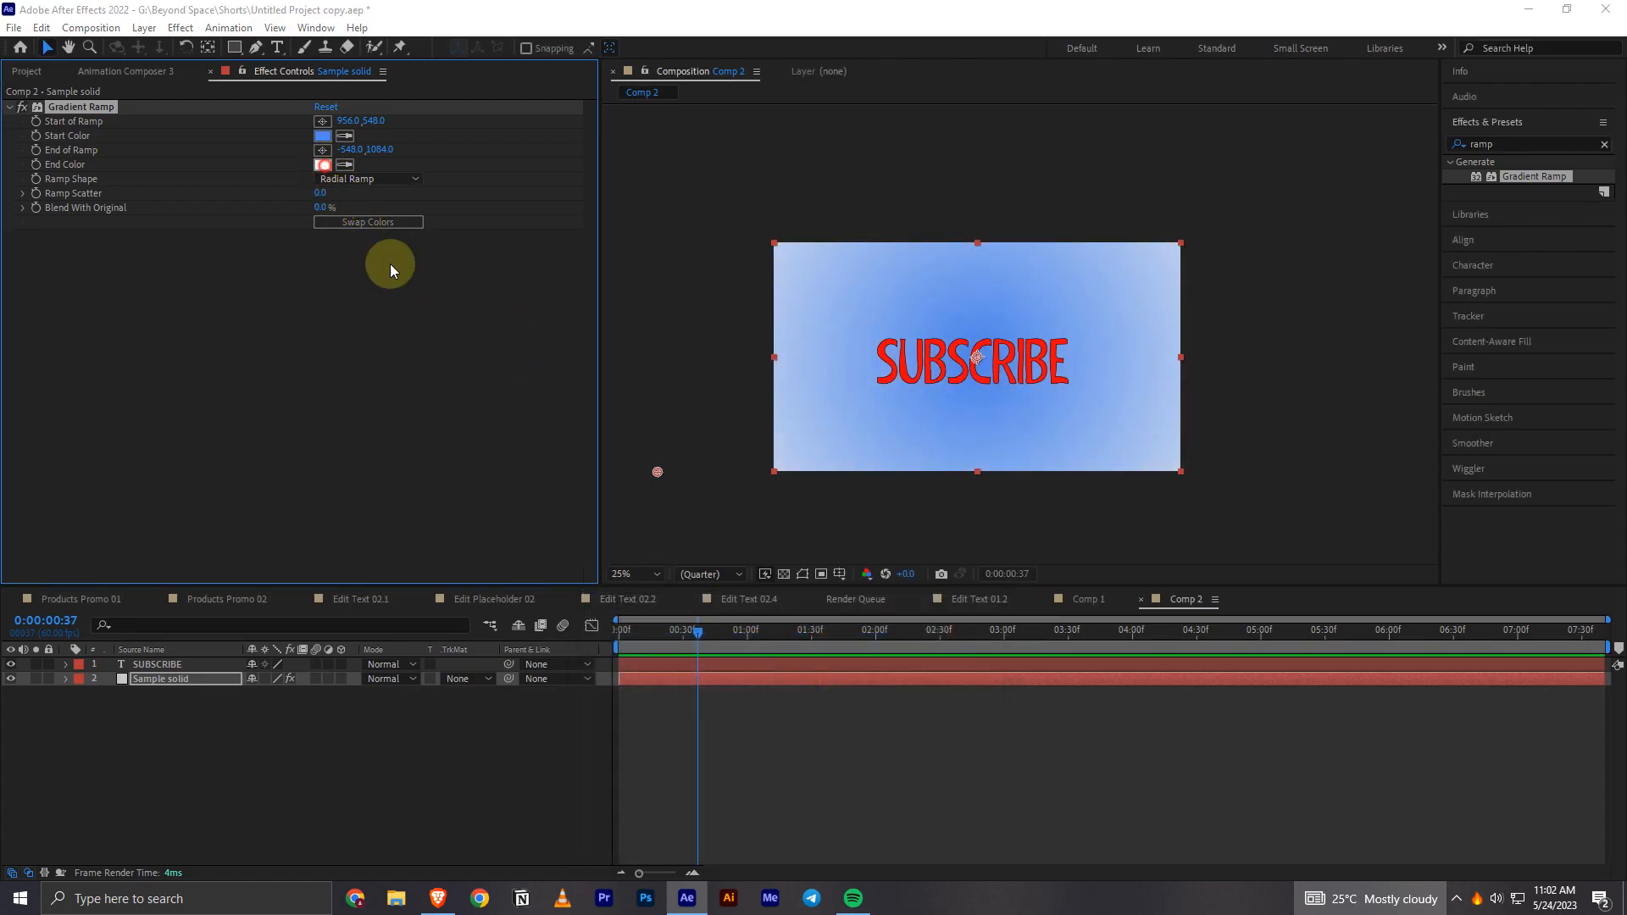
click(323, 163)
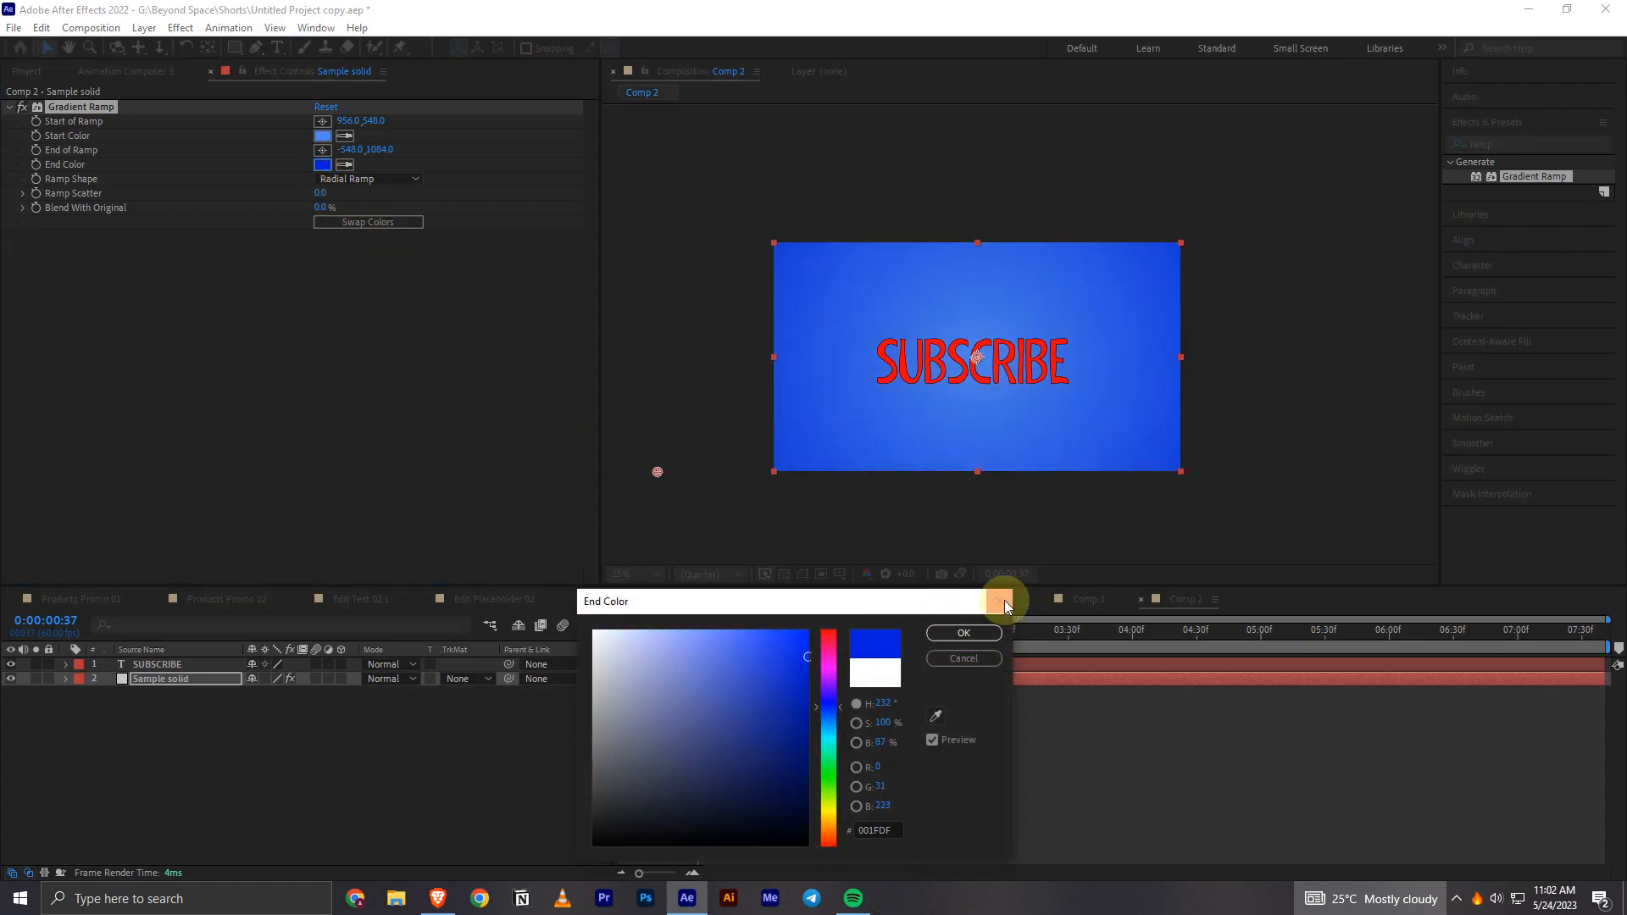
click(962, 633)
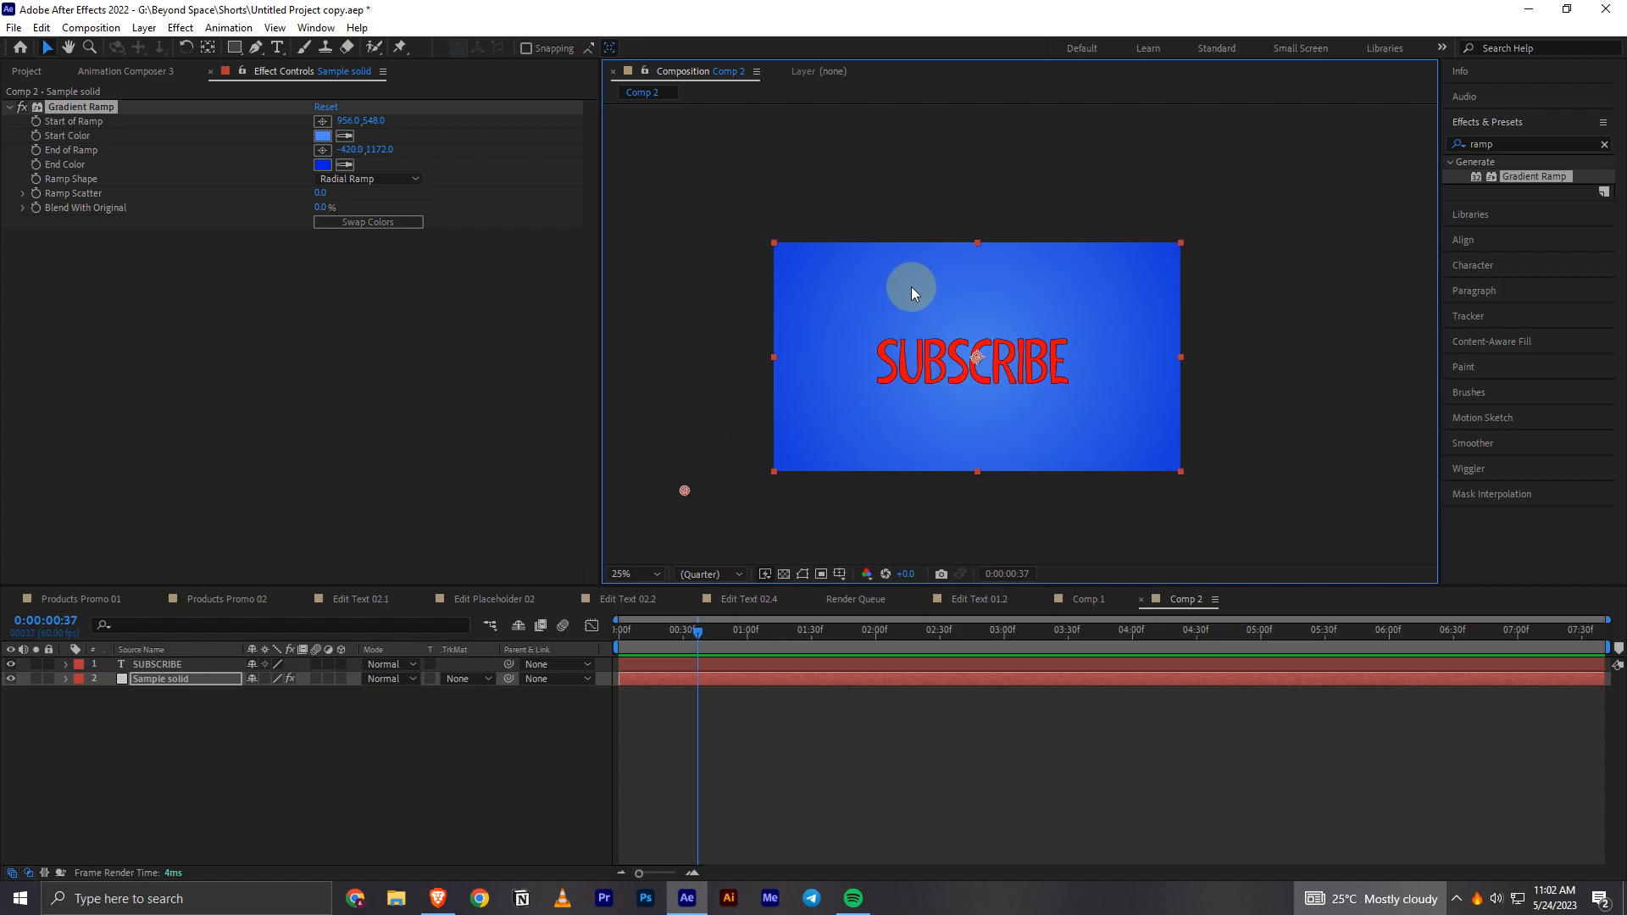
mouse_move(983, 304)
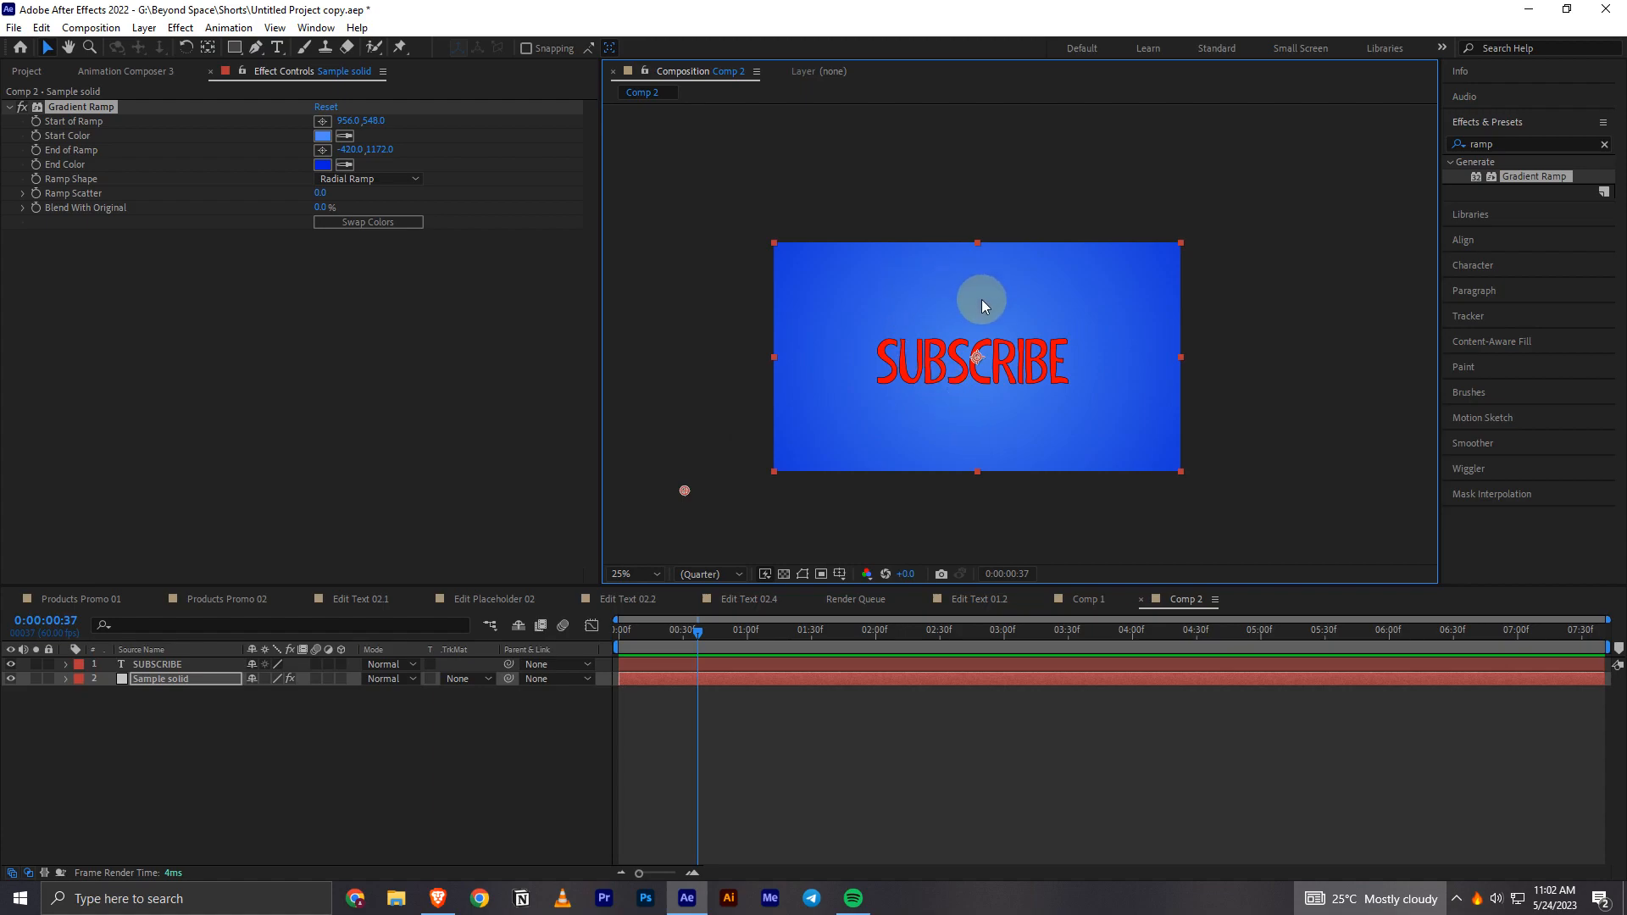